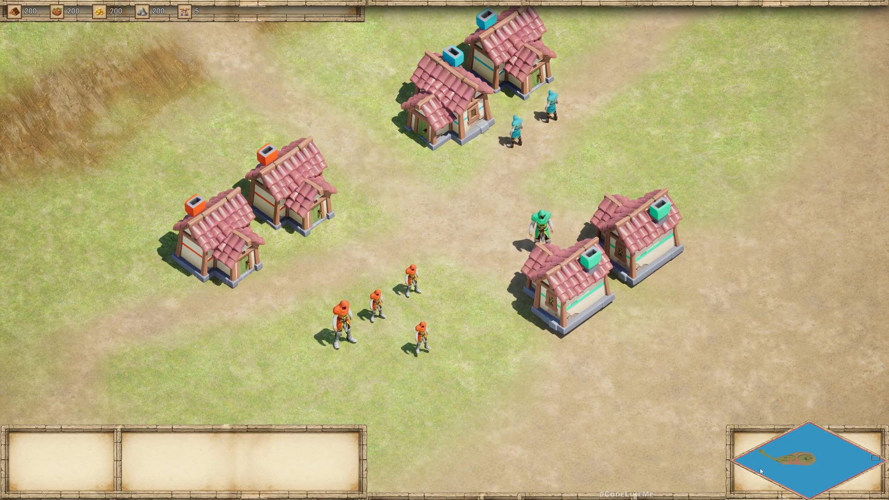
mouse_move(810, 435)
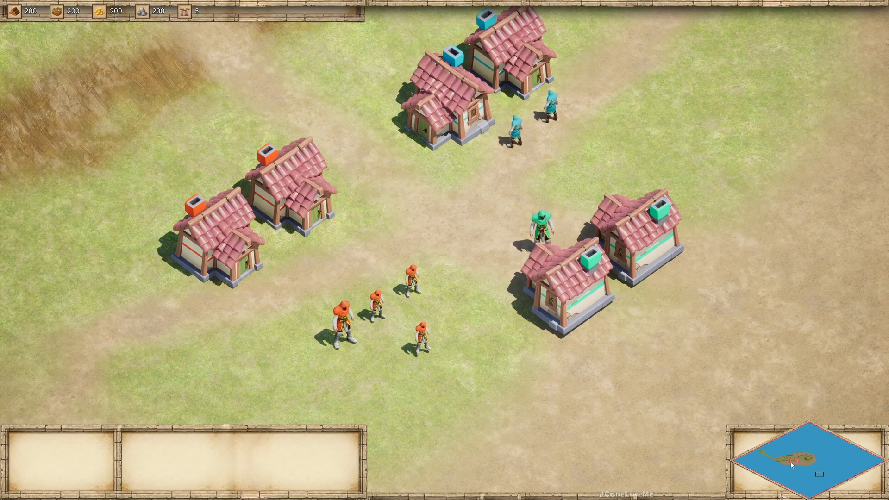
mouse_move(520, 367)
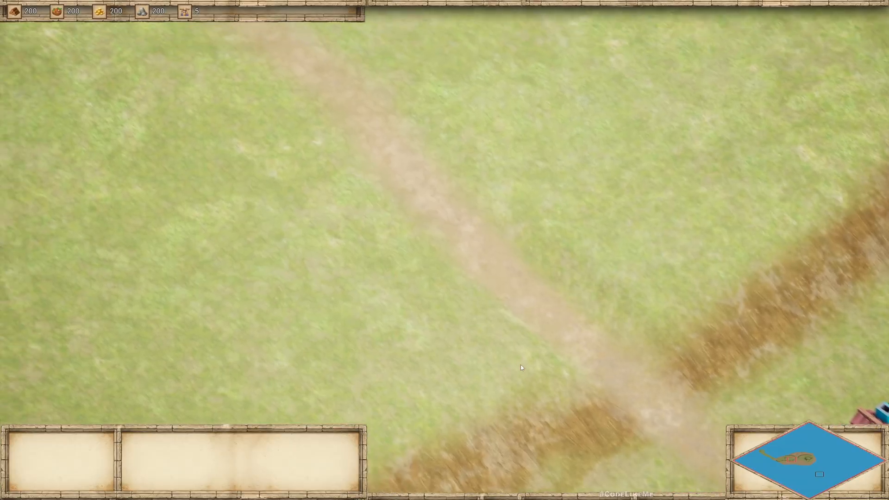
Browse the CodeLikeMe Patreon recent posts down to the July Unreal Engine 5.6 tutorials.
scroll(down, 3)
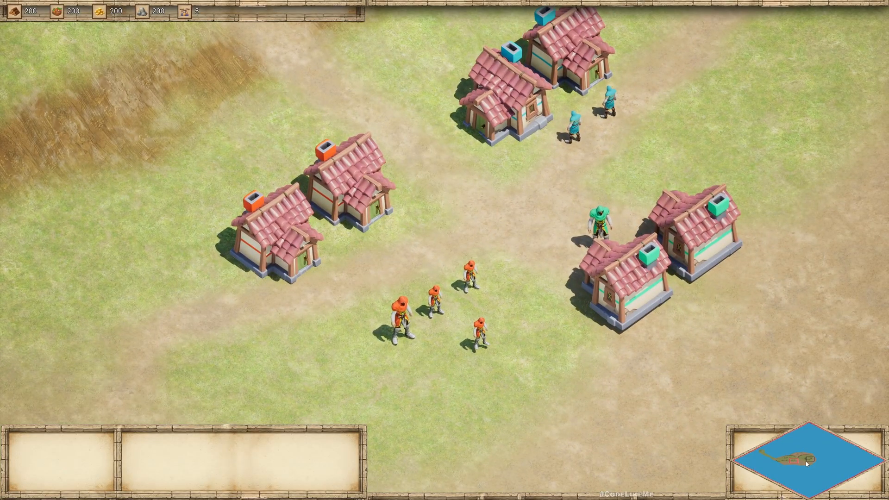
key(alt+tab)
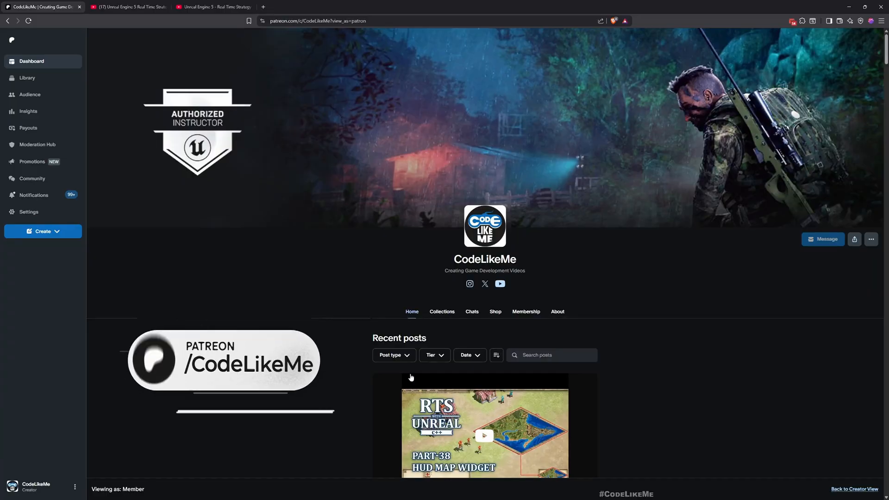
scroll(down, 3)
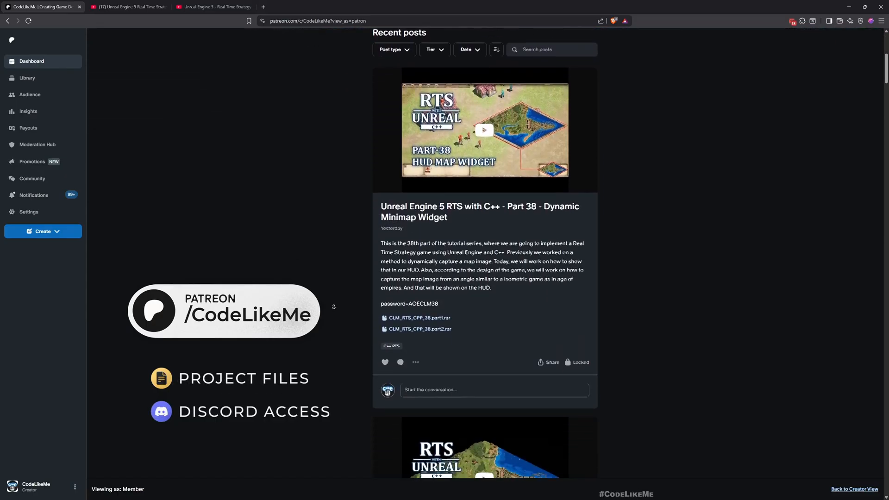
scroll(down, 3)
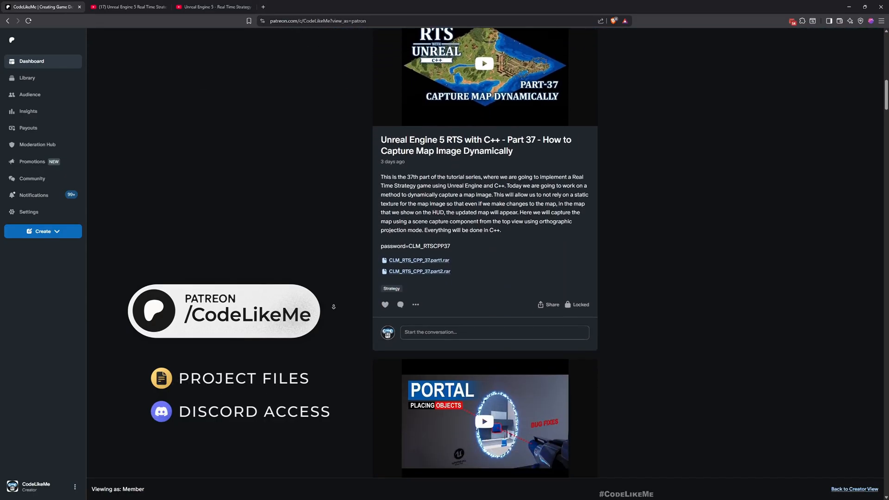
scroll(down, 3)
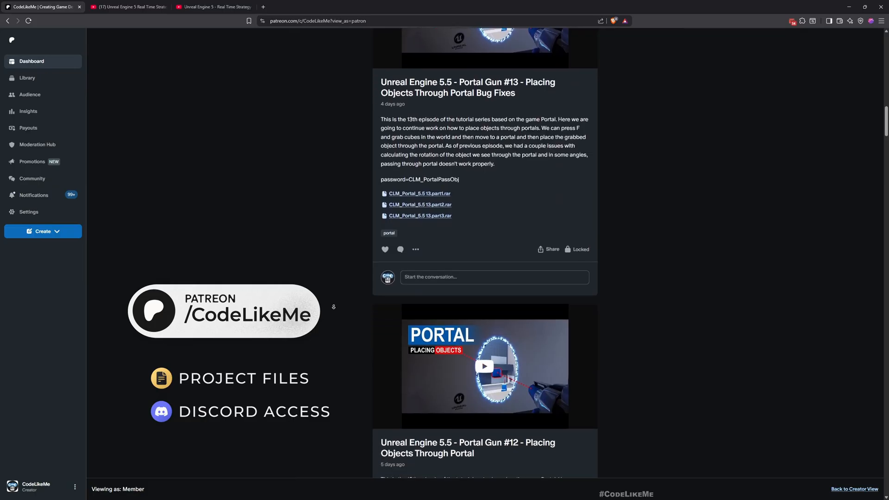
scroll(down, 3)
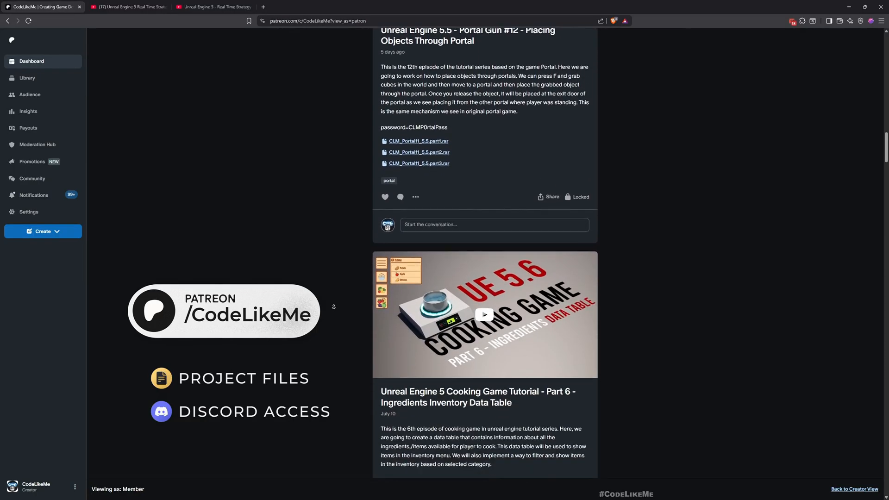
scroll(down, 3)
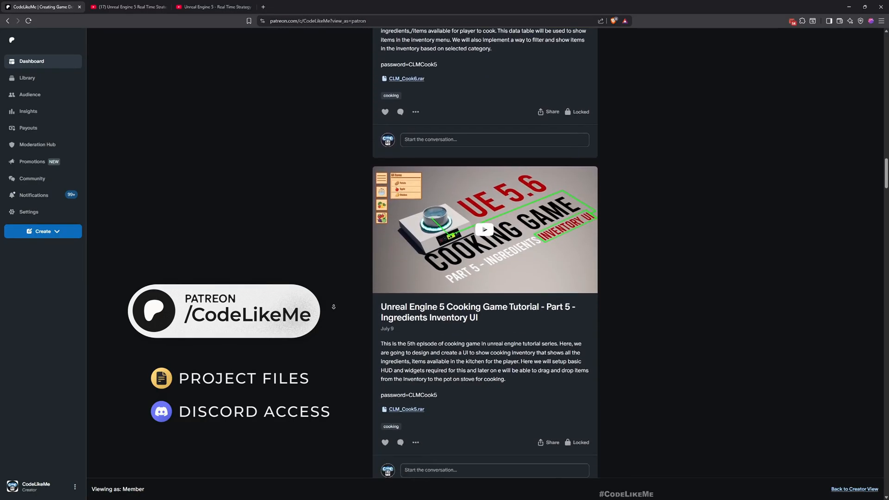
scroll(down, 3)
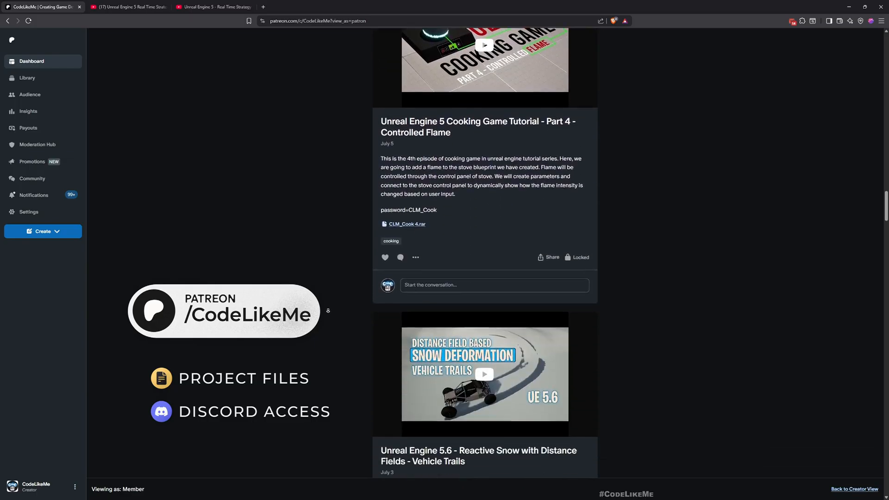
scroll(down, 3)
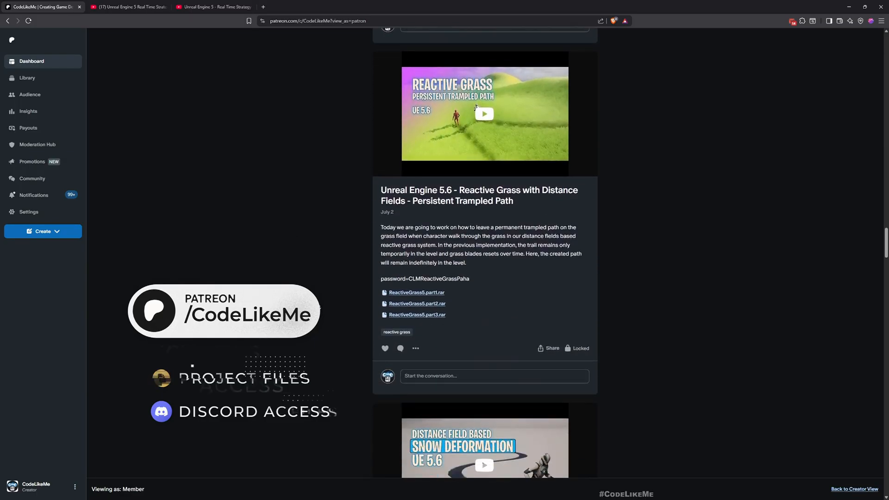
scroll(down, 3)
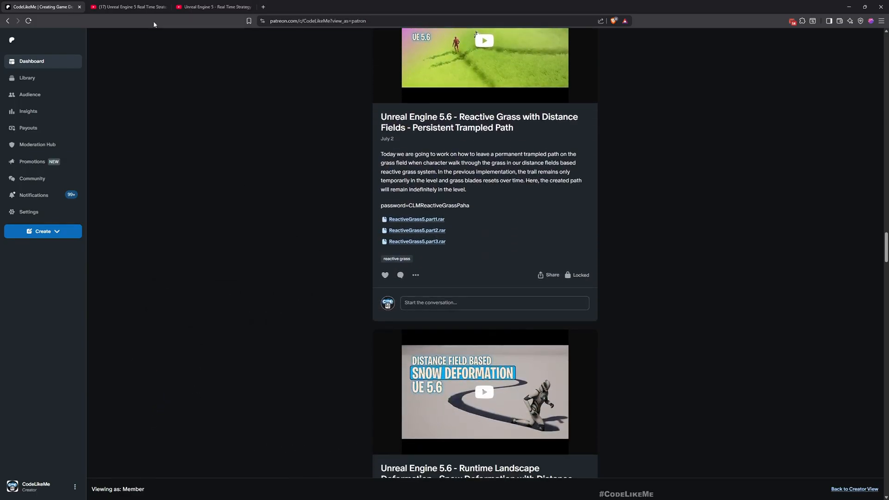
Scroll the 39-video UE5 RTS playlist down to Part 38 - Dynamic Minimap Widget.
click(128, 6)
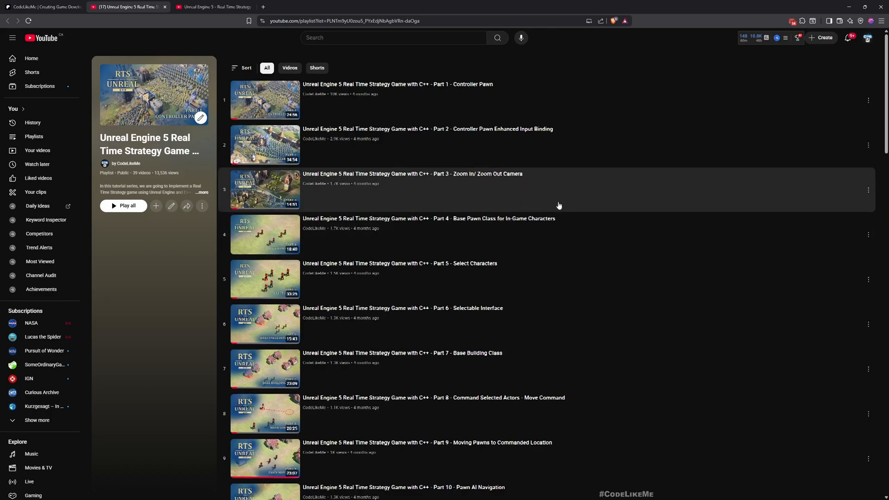
scroll(down, 3)
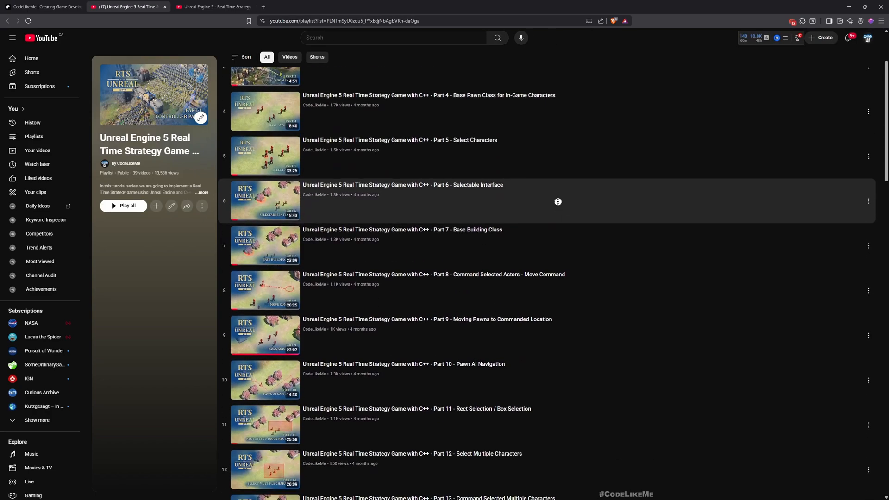
scroll(down, 3)
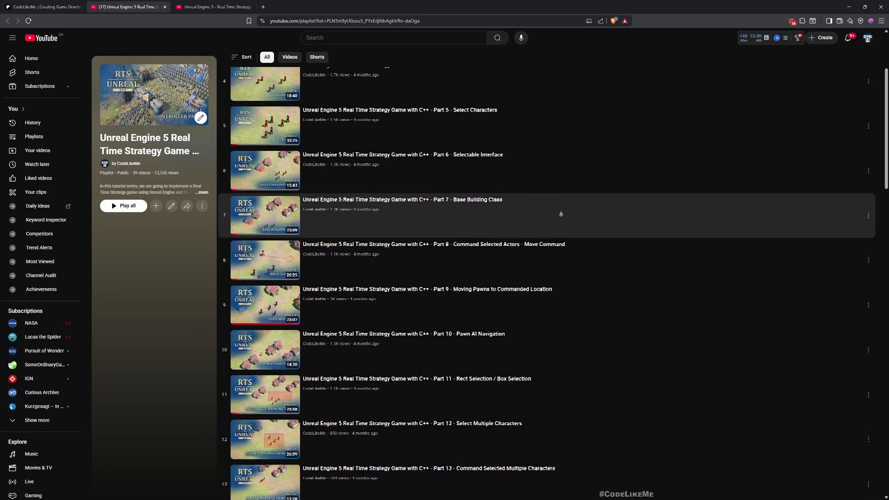
scroll(down, 3)
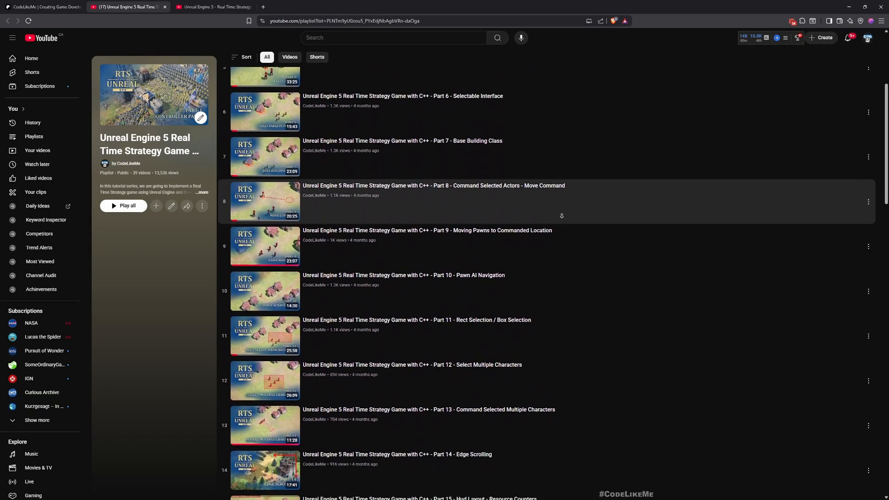
scroll(down, 3)
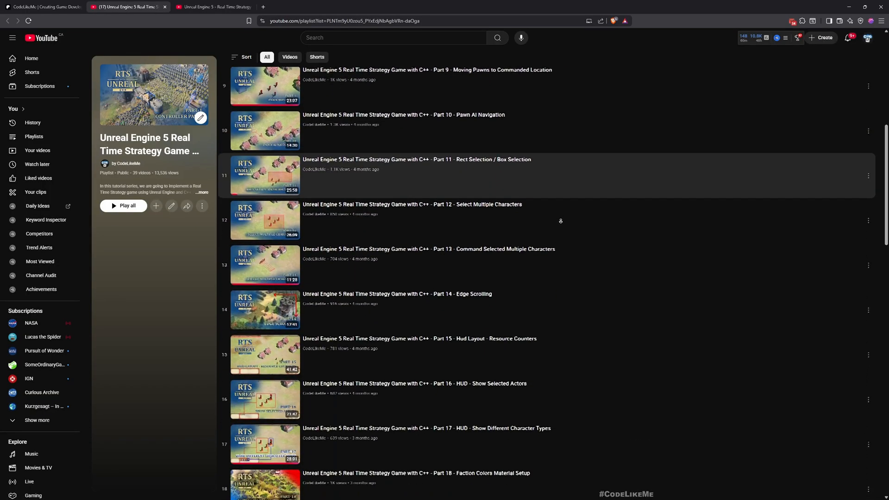
scroll(down, 3)
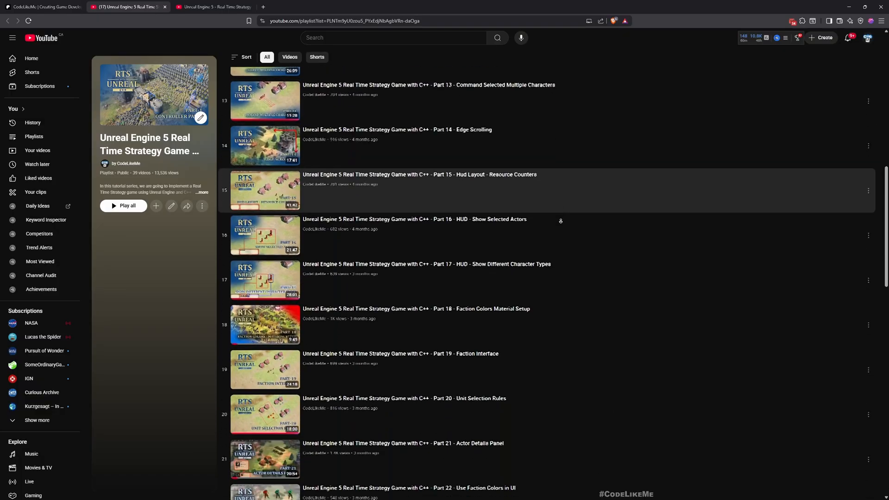
scroll(down, 3)
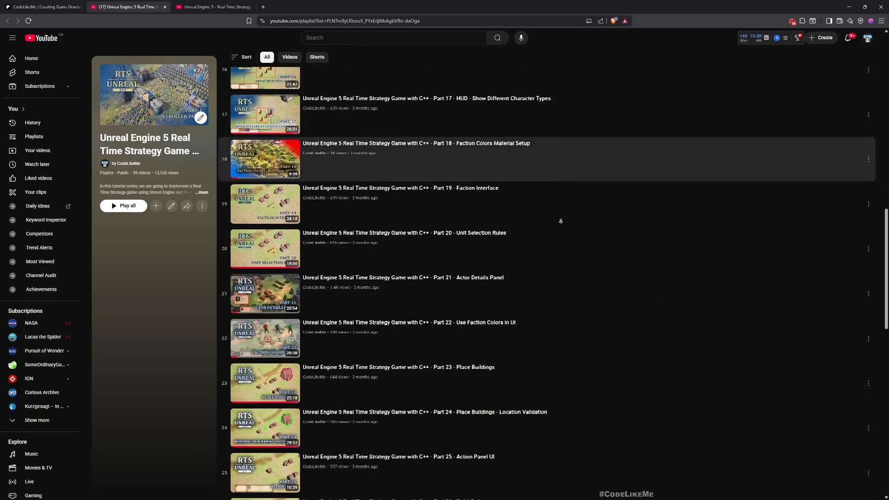
scroll(down, 3)
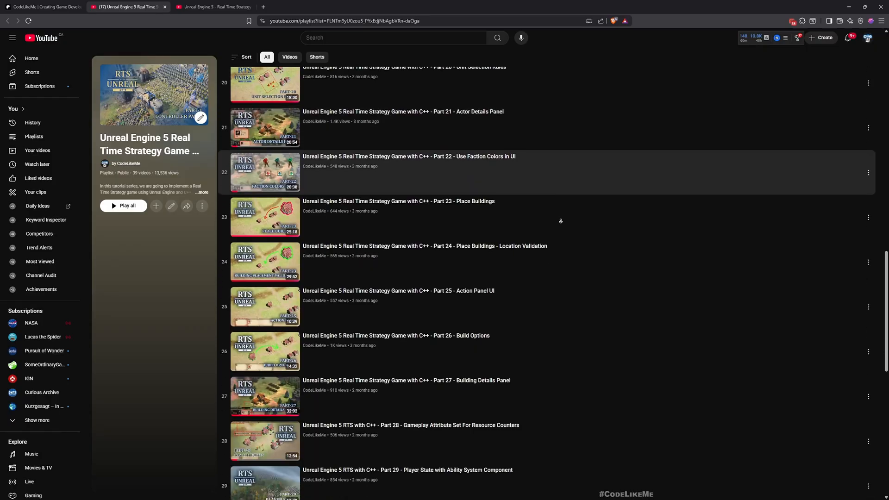
scroll(down, 3)
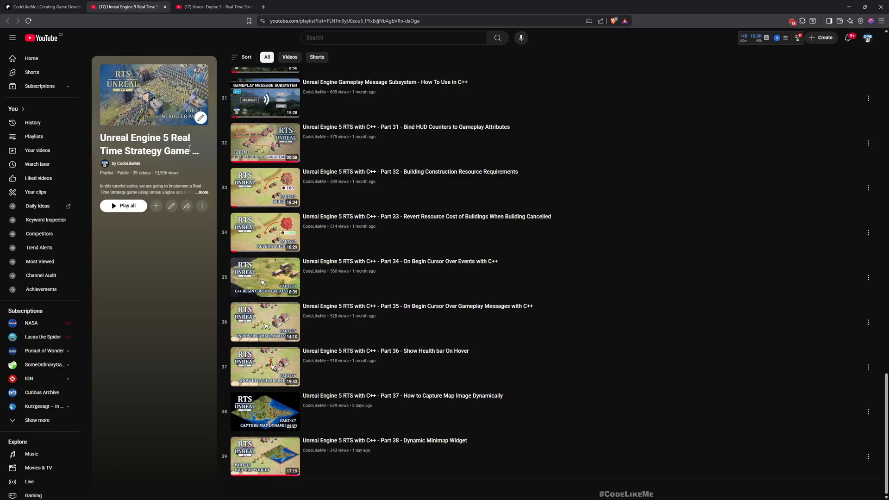
Show the older 32-video 'Unreal Engine 5 - Real Time Strategy Game' playlist.
click(216, 7)
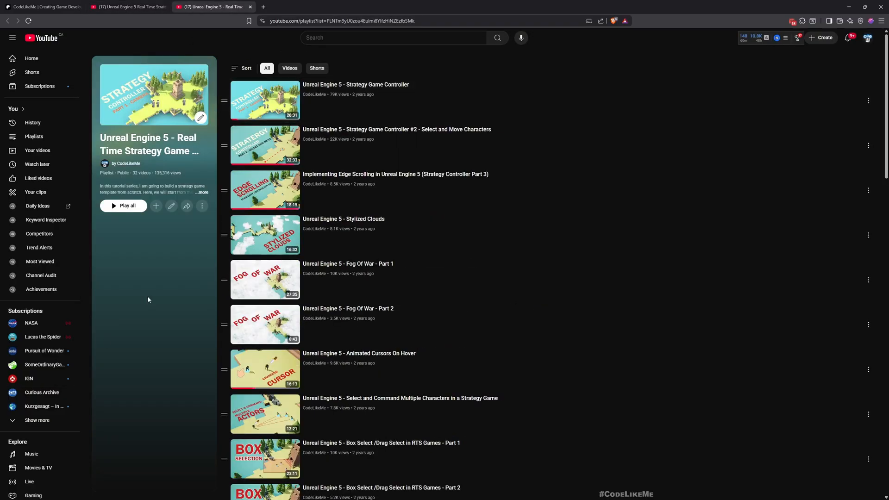
mouse_move(159, 287)
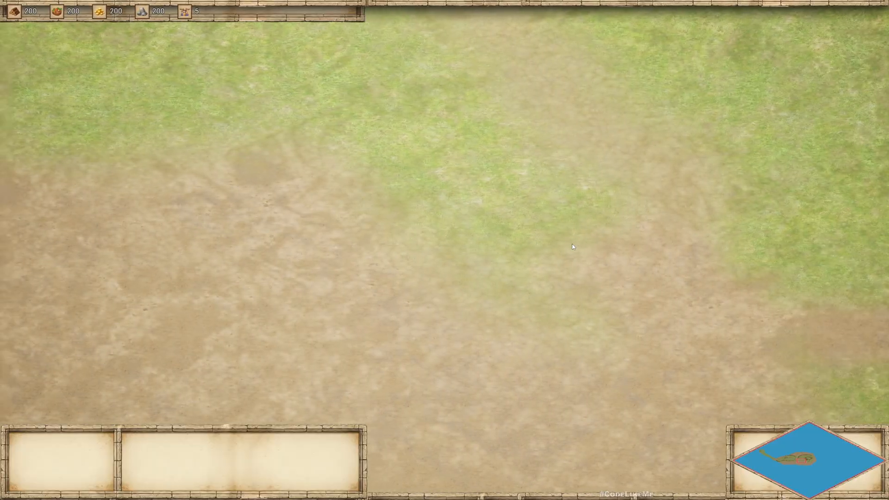
Zoom the running RTS game view over the open terrain with the minimap visible.
scroll(down, 3)
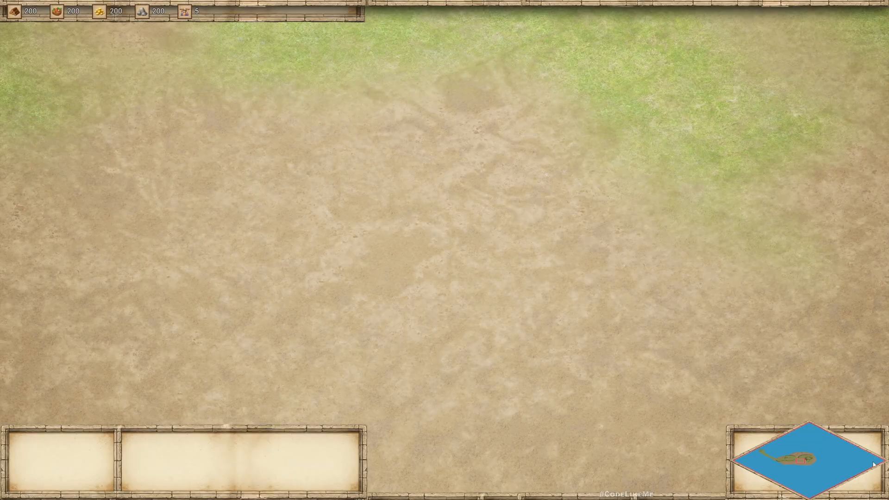
mouse_move(807, 439)
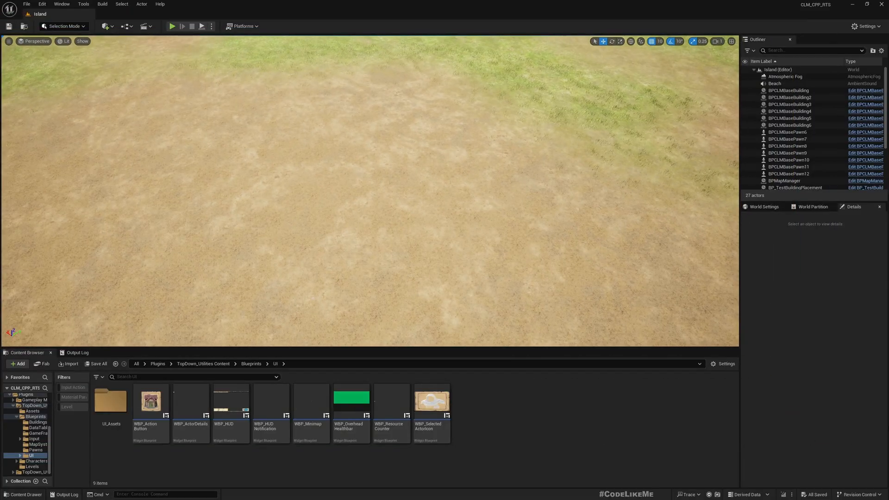
Open WBP_HUD then WBP_Minimap from the UI folder, showing the minimap canvas layout.
click(351, 408)
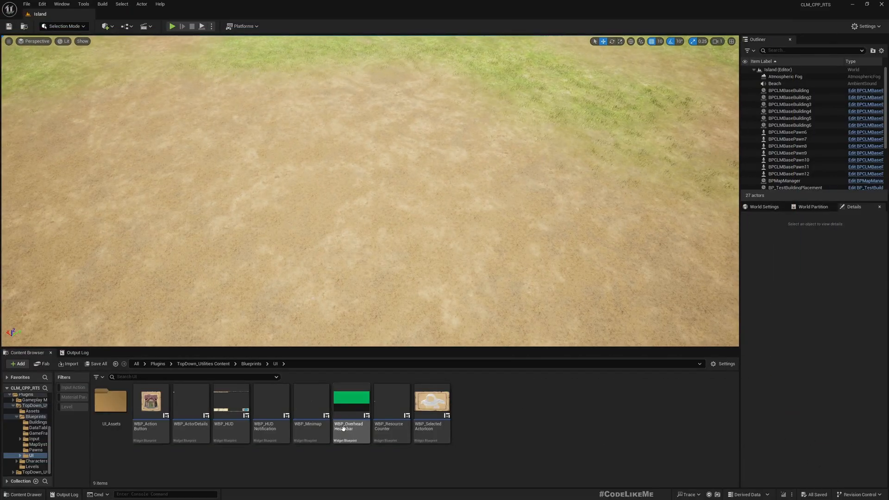
double_click(230, 400)
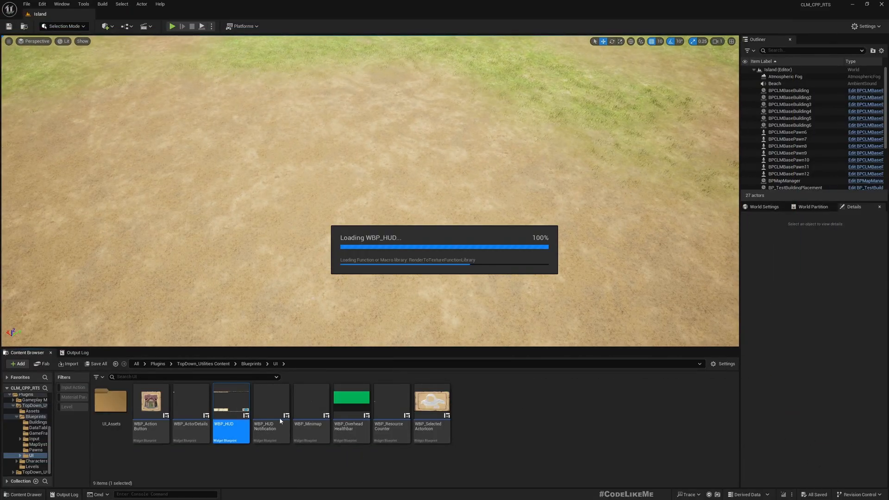
double_click(231, 400)
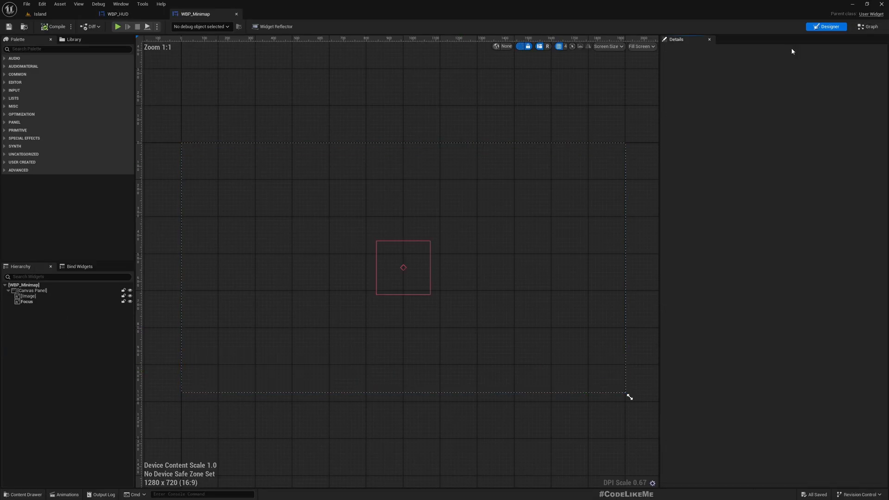
Add a full-canvas Image to WBP_Minimap with Color and Opacity alpha 0.
click(33, 290)
text(imag)
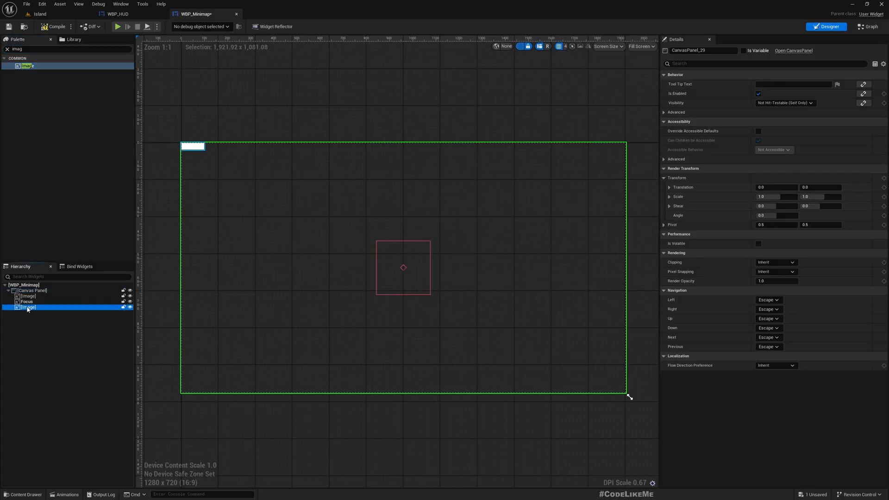
click(28, 308)
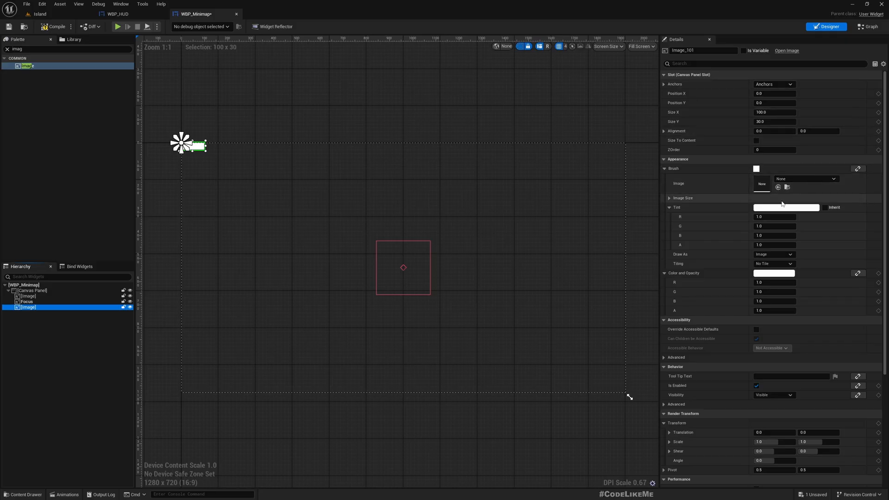
mouse_move(771, 112)
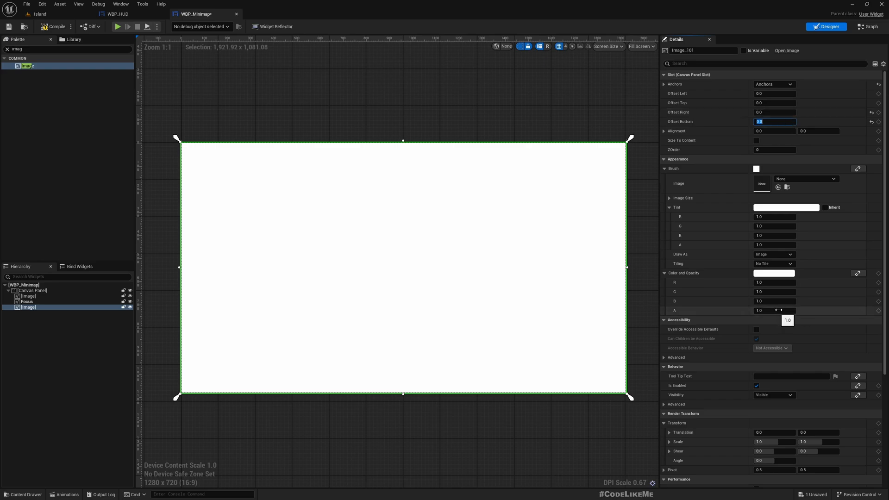
mouse_move(773, 245)
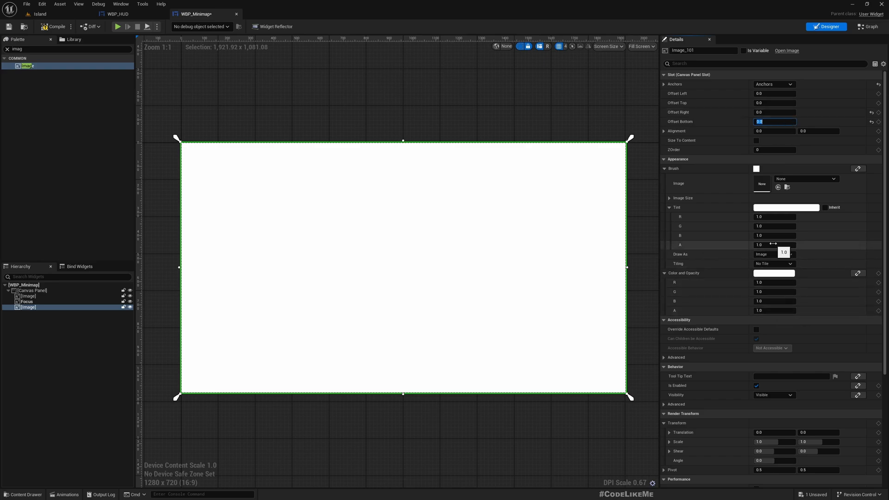
click(773, 310)
text(0)
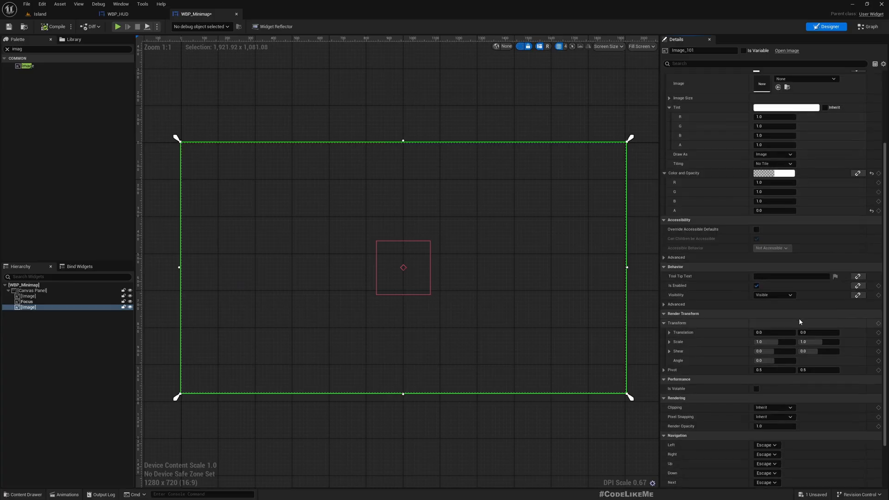
Create an On Mouse Button Down binding function for the transparent image.
scroll(down, 3)
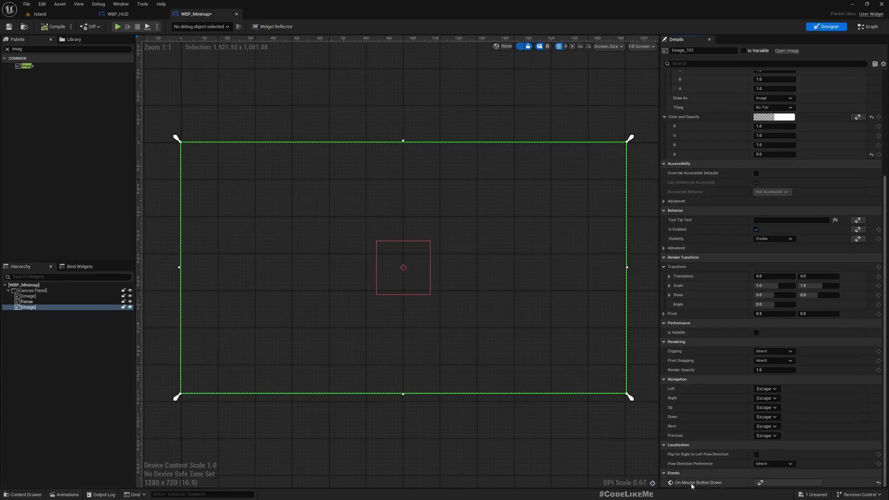
click(760, 482)
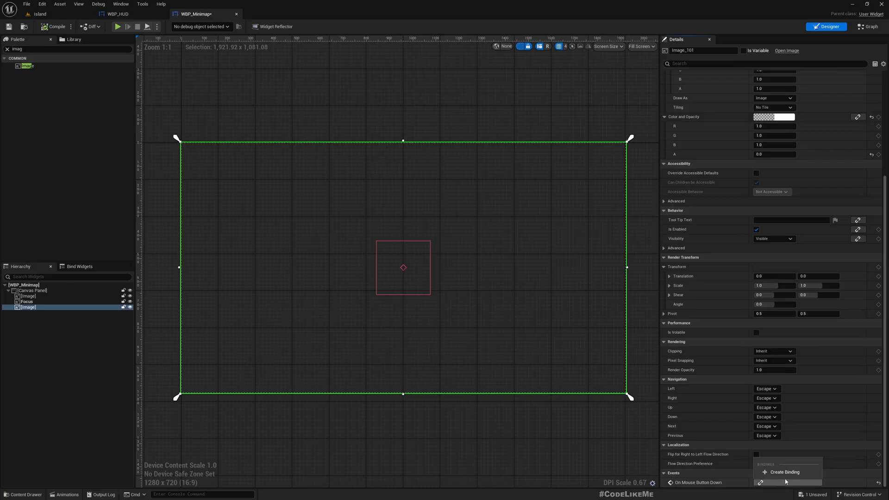
click(784, 471)
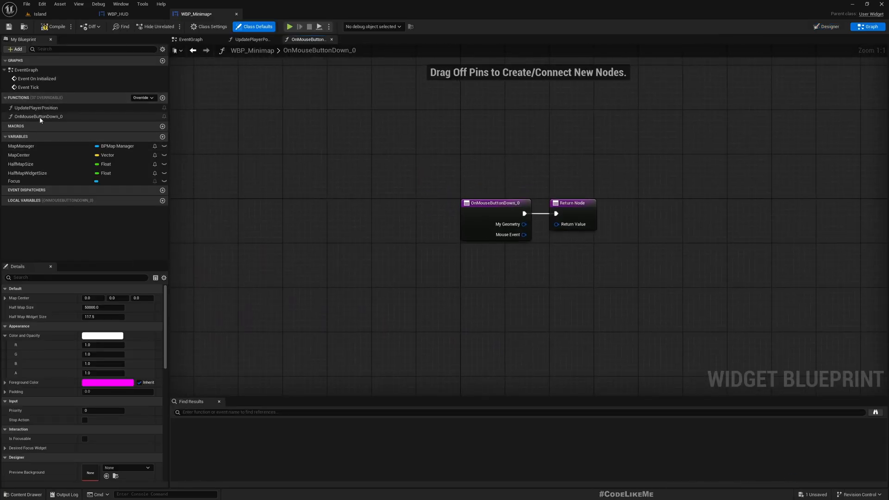
Rename the handler to OnMapClicked and wire a Make Event Reply into its return value.
click(39, 116)
text(OnMapClicked)
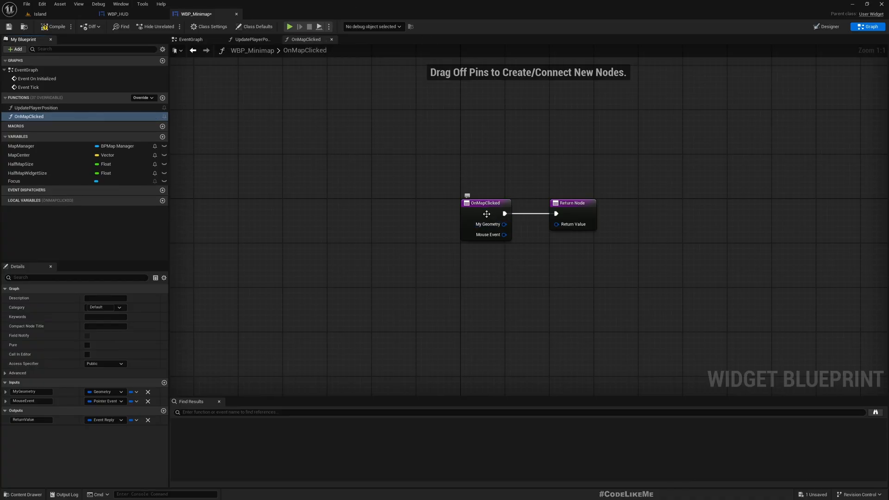
click(54, 26)
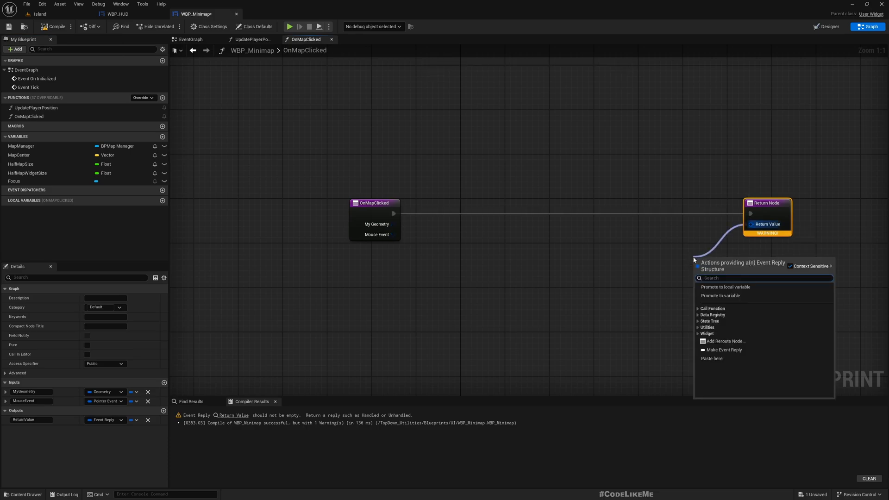
click(723, 350)
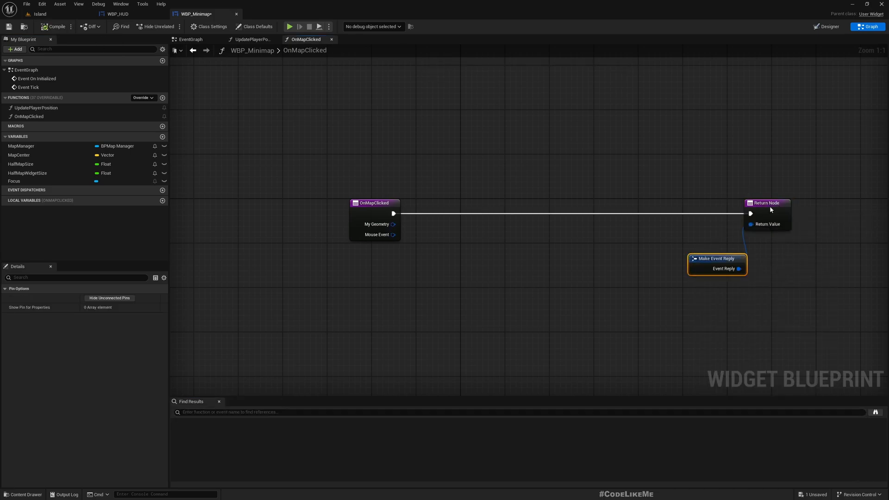
click(373, 203)
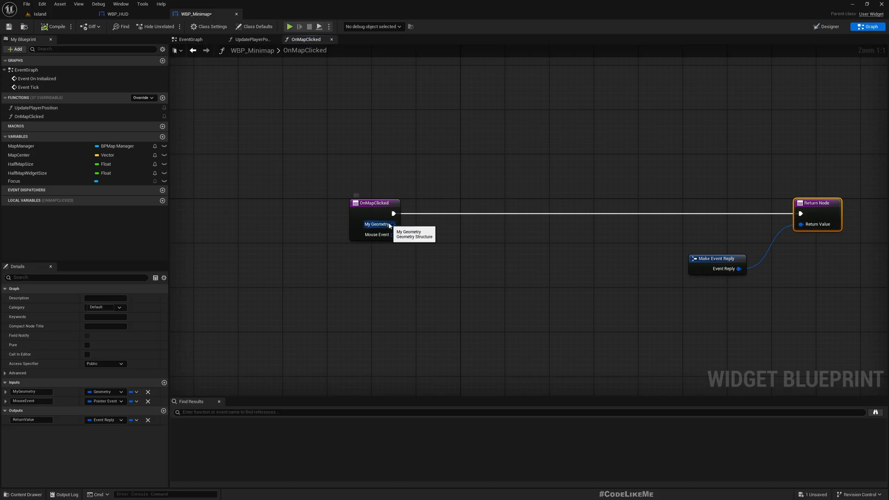
mouse_move(376, 234)
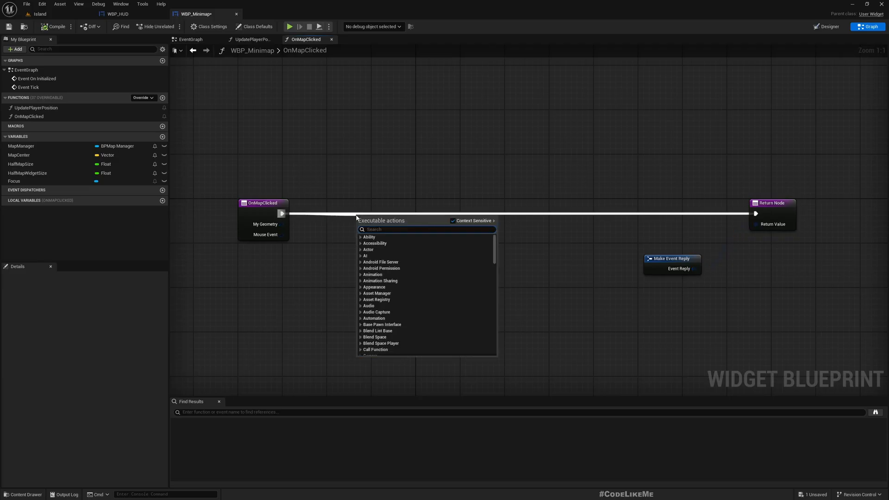
Add Get Mouse Position on Viewport and a Print String of it before the return node.
text(get)
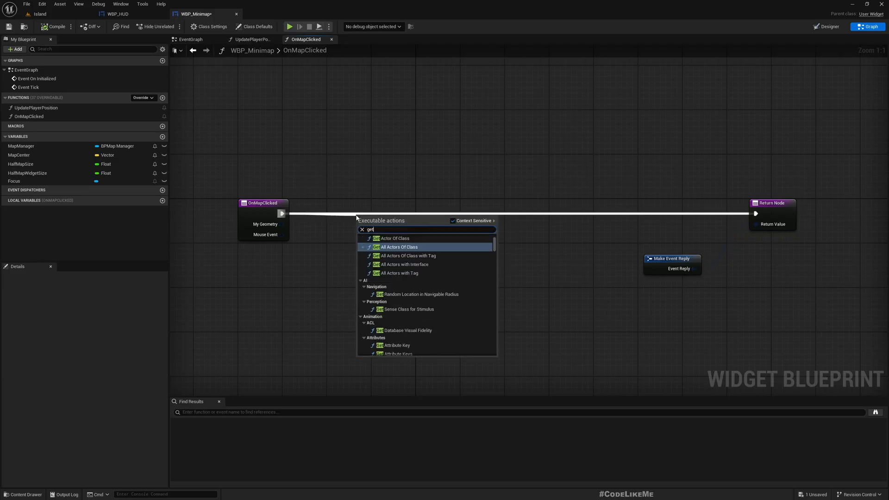
text(mou)
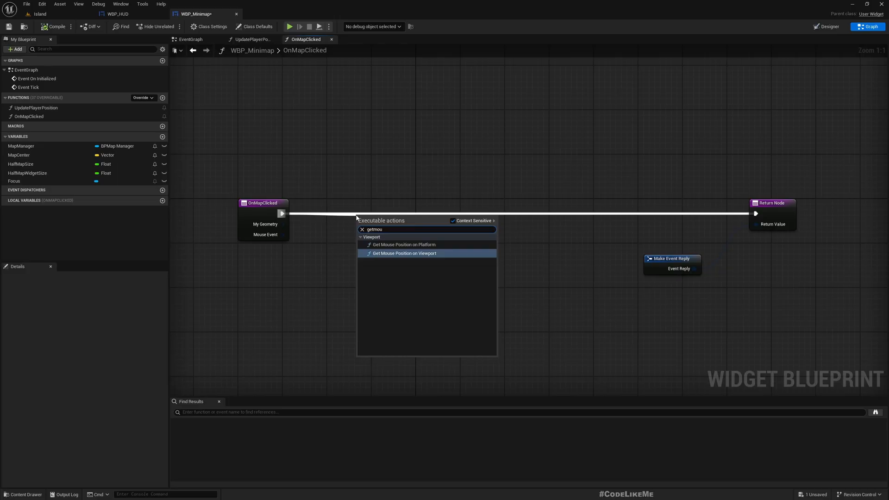
click(404, 252)
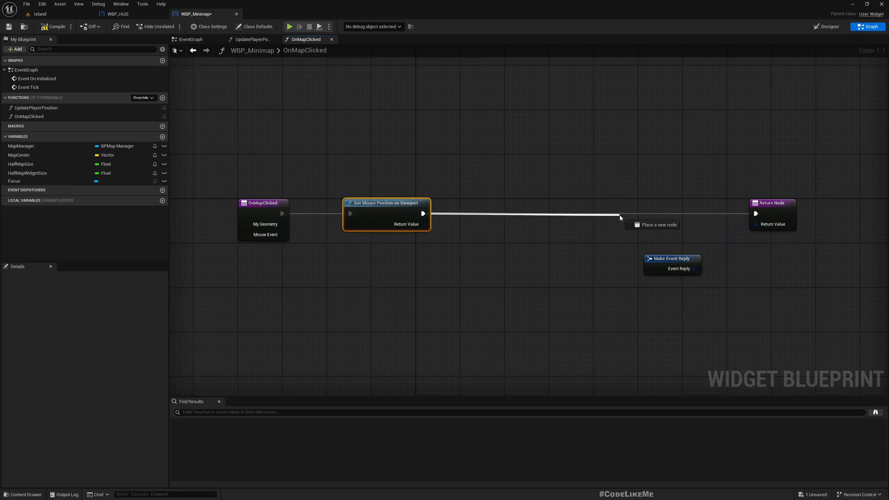
click(651, 224)
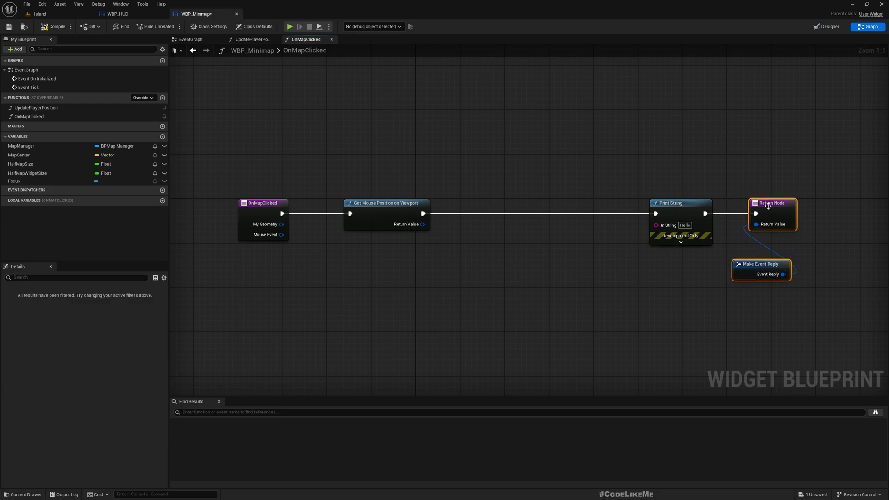
click(679, 242)
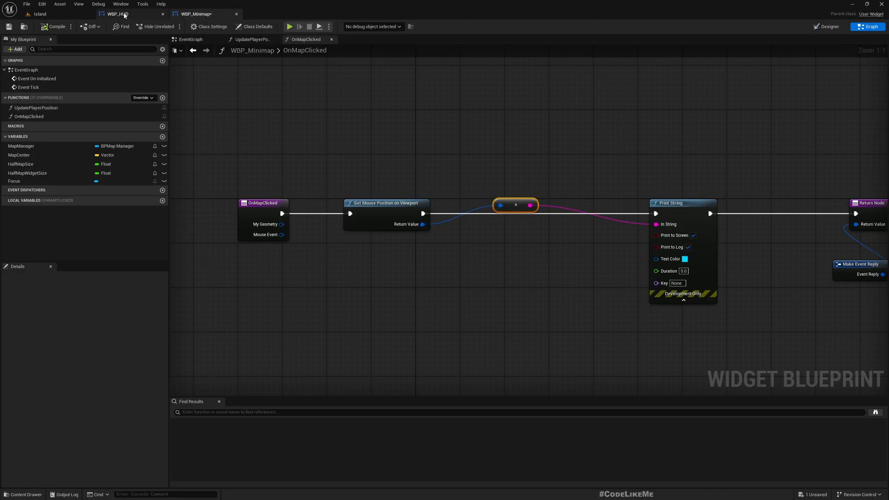
click(828, 27)
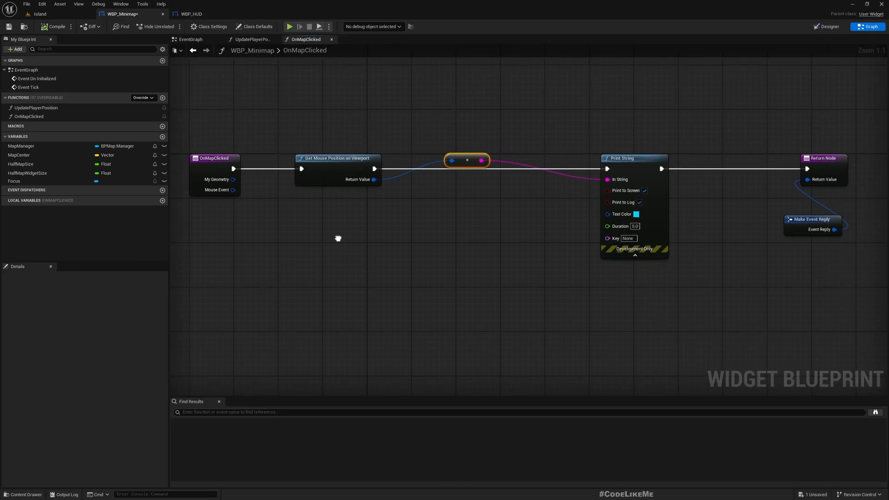
Add Get Viewport Size nodes and feed the viewport size into the math node.
right_click(337, 238)
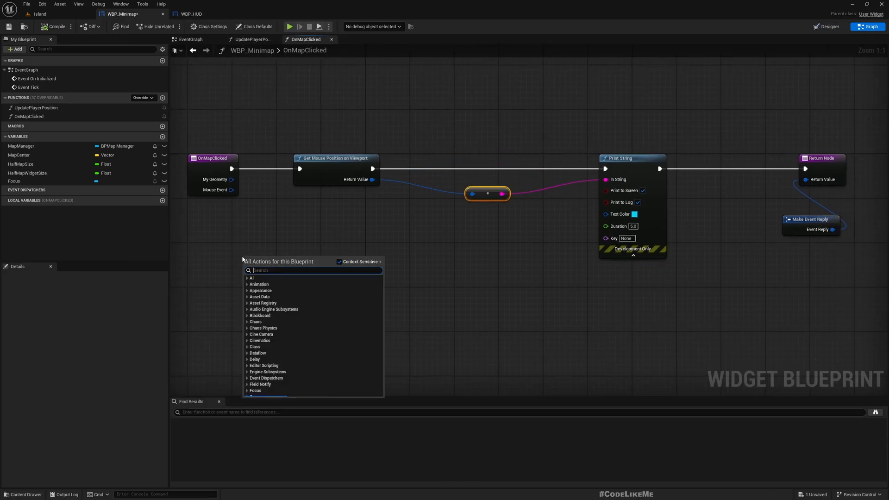
text(getviewports)
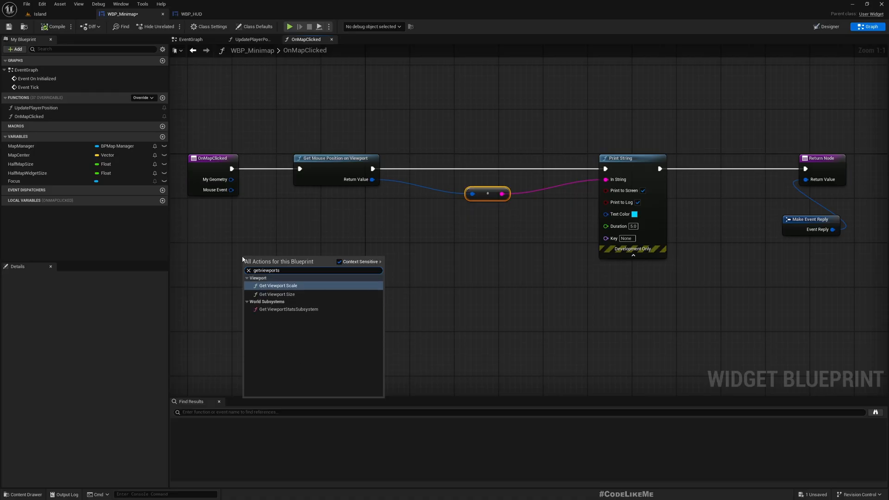
click(277, 294)
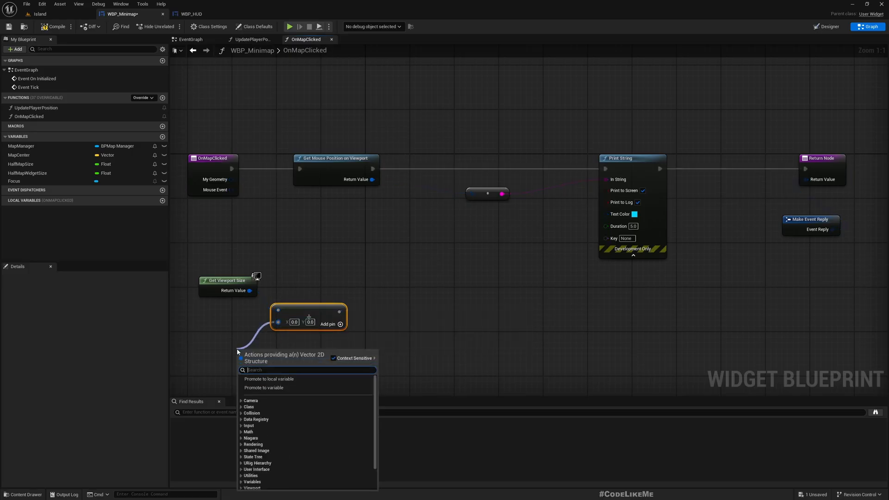
text(viewpor)
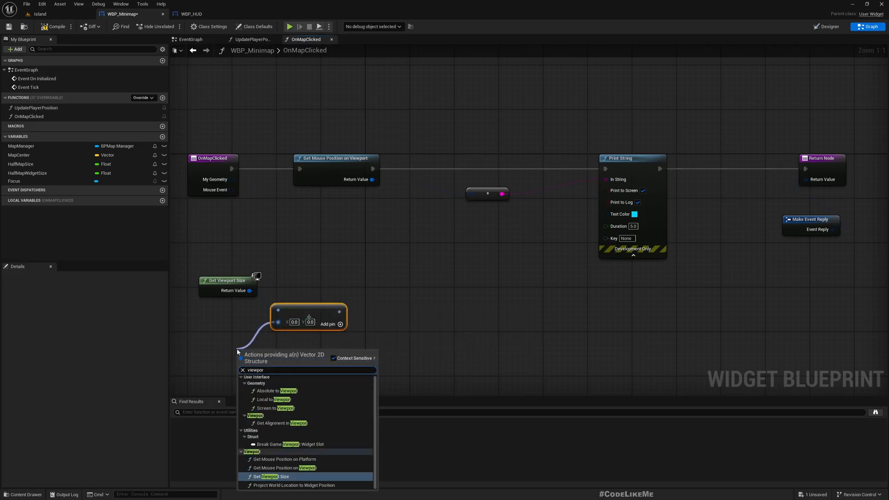
click(272, 476)
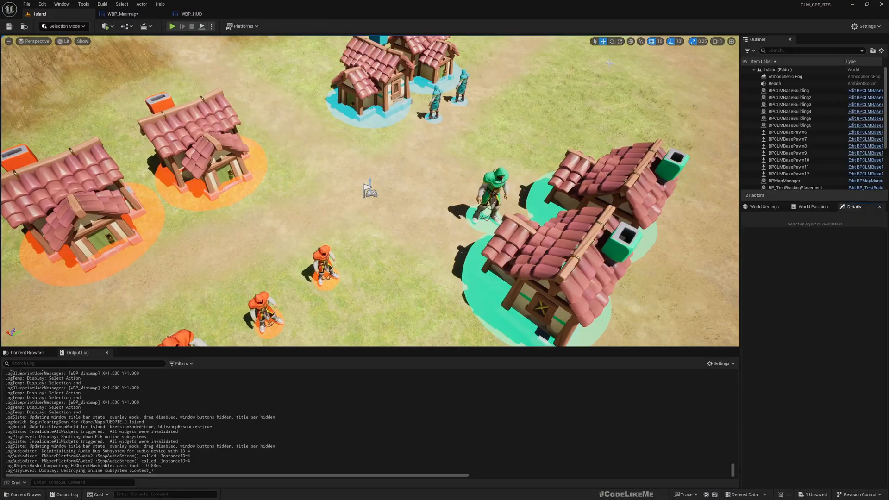
Replace the duplicate viewport node in OnMapClicked and play-test, logging 1920 by 1080.
click(121, 14)
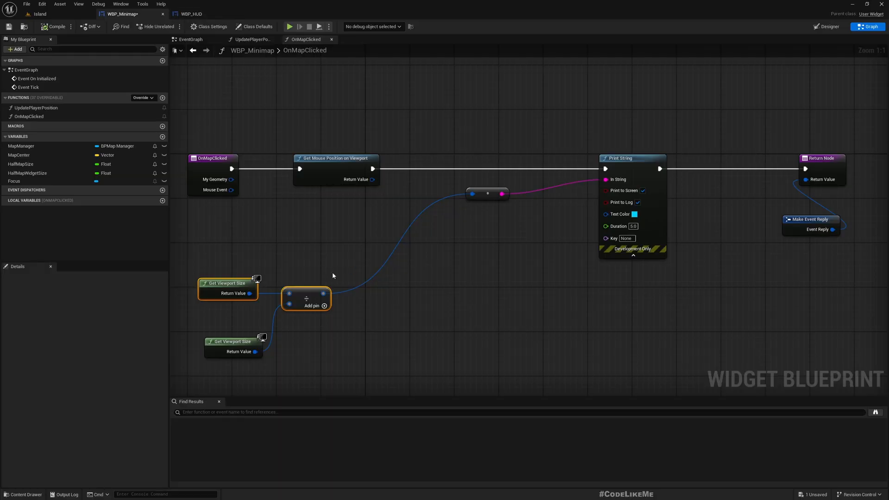
mouse_move(369, 338)
text(view)
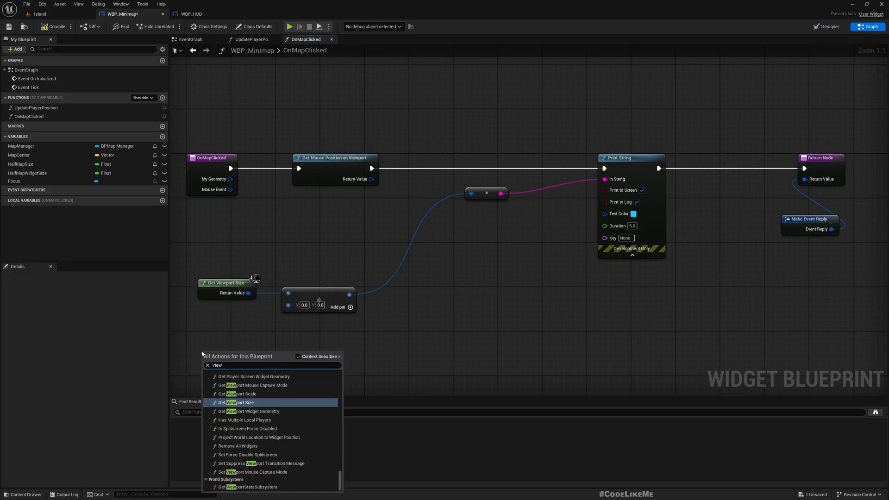
click(239, 394)
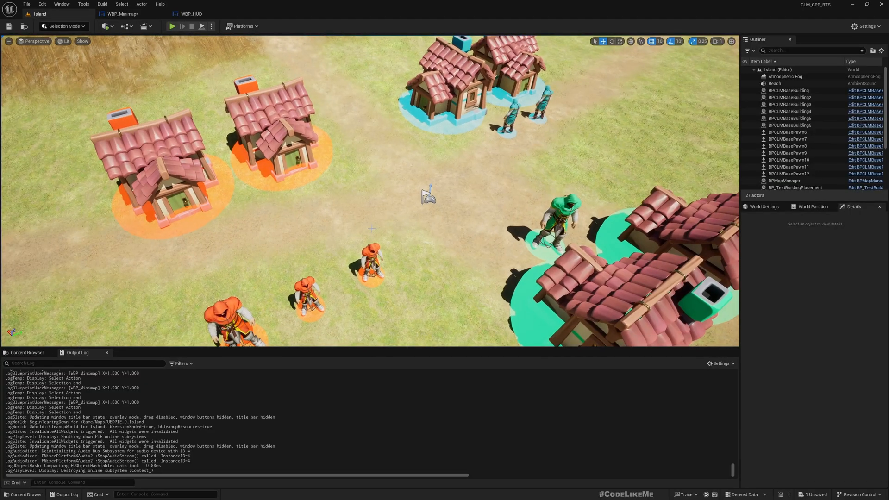
click(172, 26)
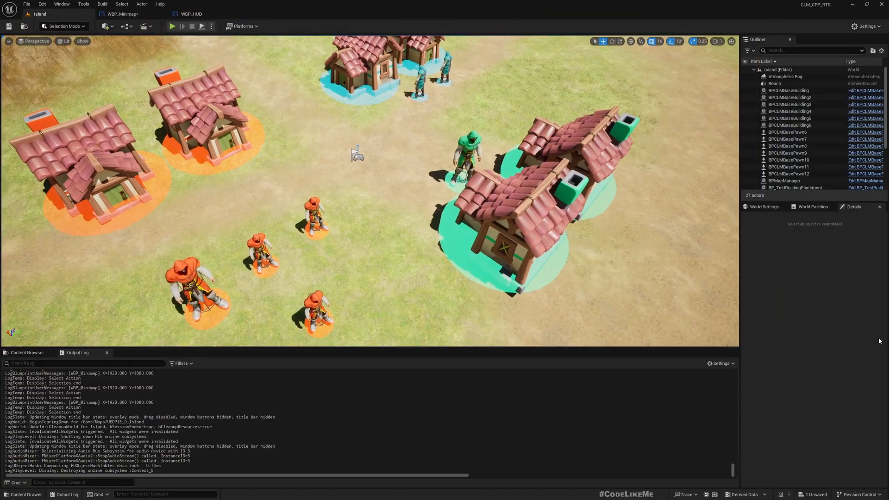
mouse_move(121, 14)
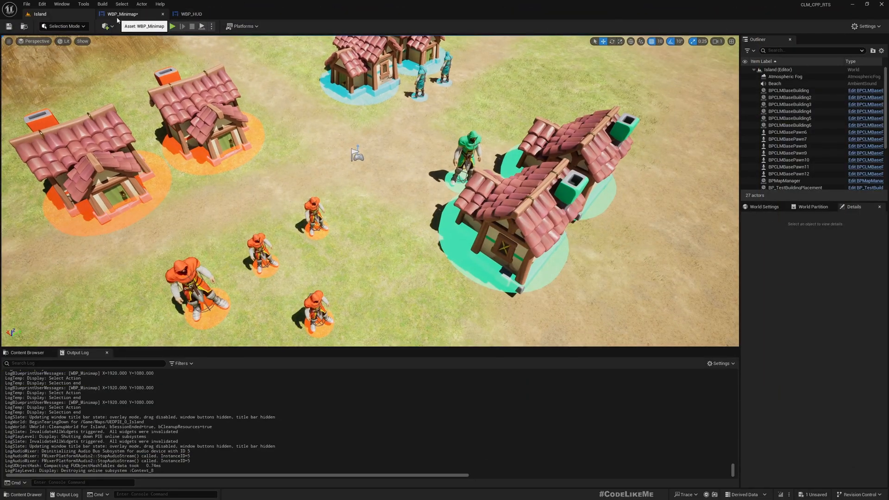
In WBP_HUD's Designer, review the WBP_Minimap widget and its Border in the Hierarchy.
click(191, 14)
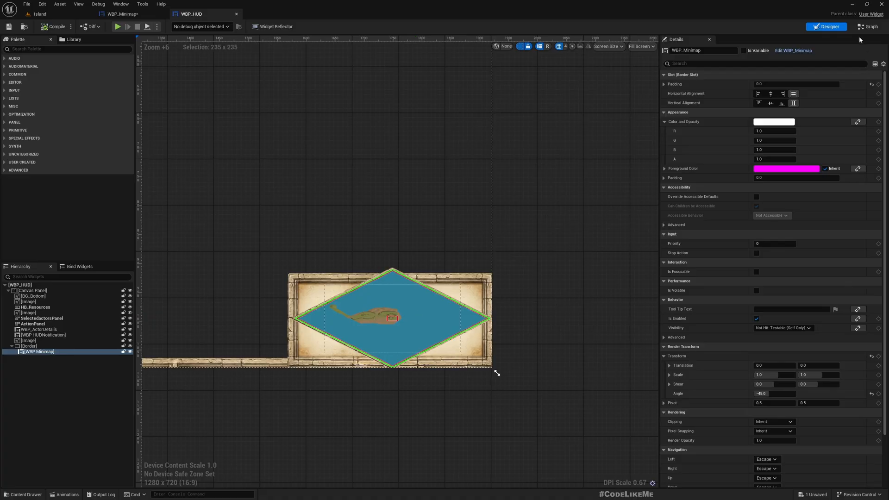
mouse_move(307, 317)
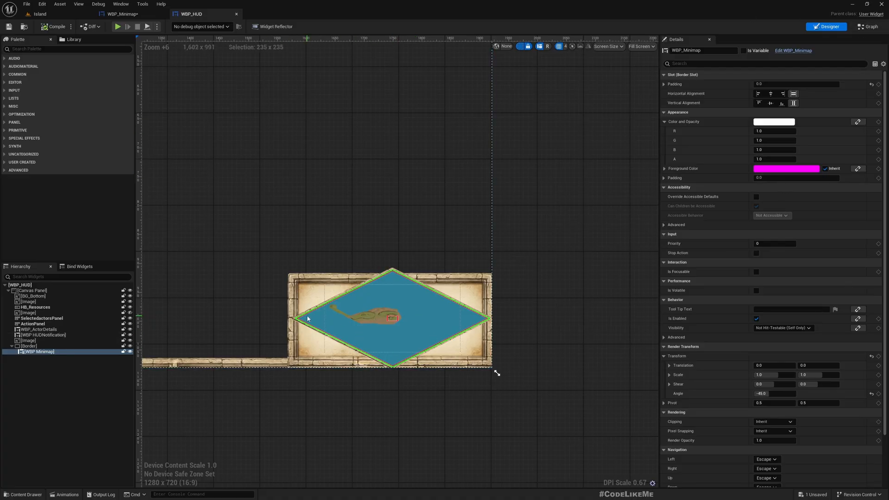
scroll(down, 3)
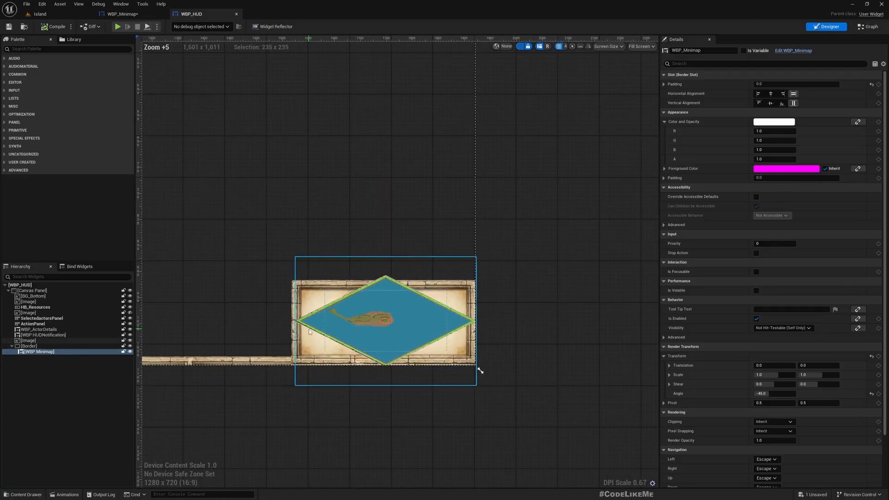
click(29, 345)
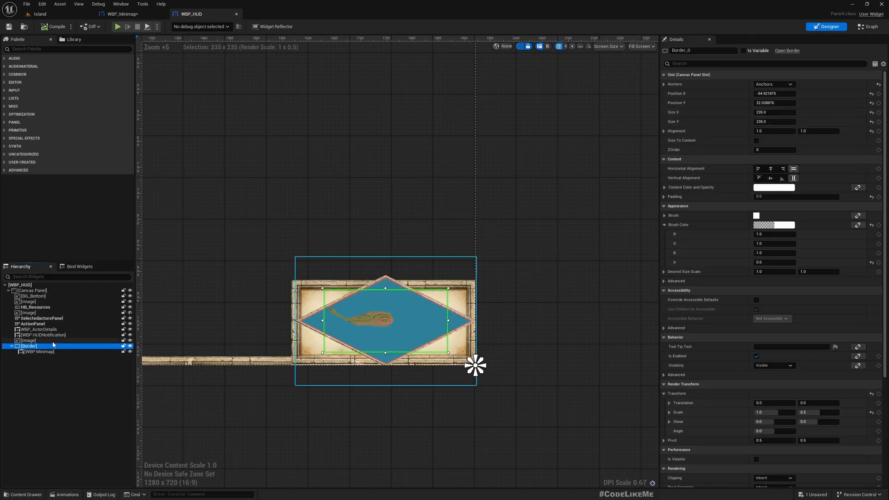
click(29, 340)
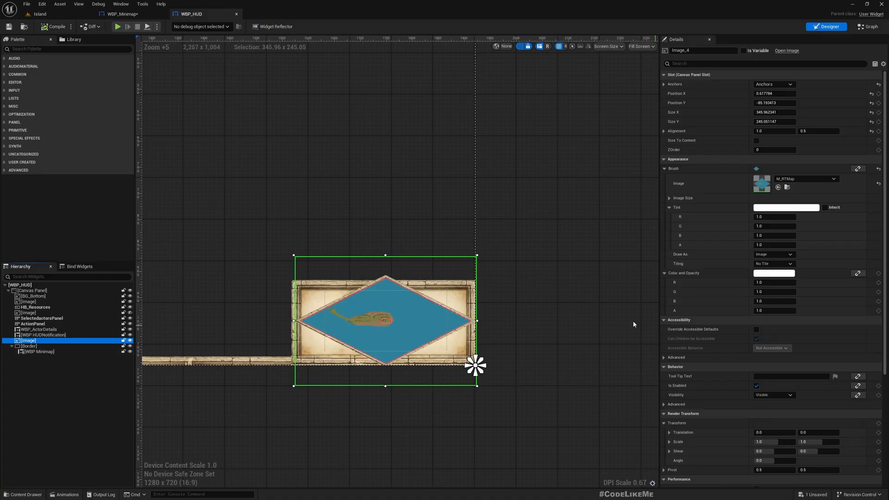
Review the map frame Image_4's size and the minimap's rotation settings in Details.
click(29, 346)
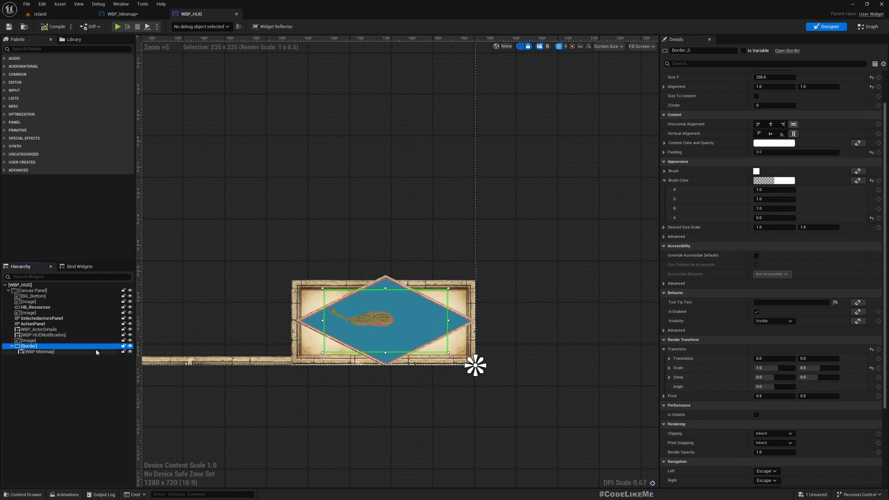
click(39, 352)
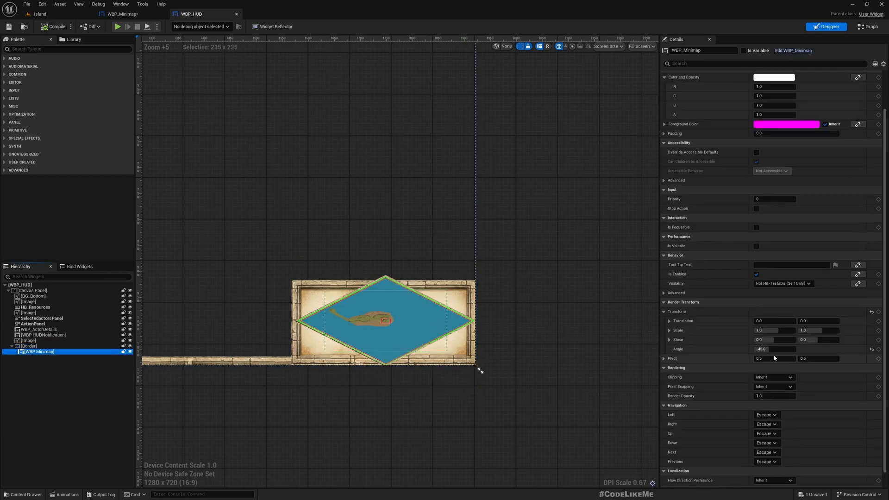
mouse_move(453, 328)
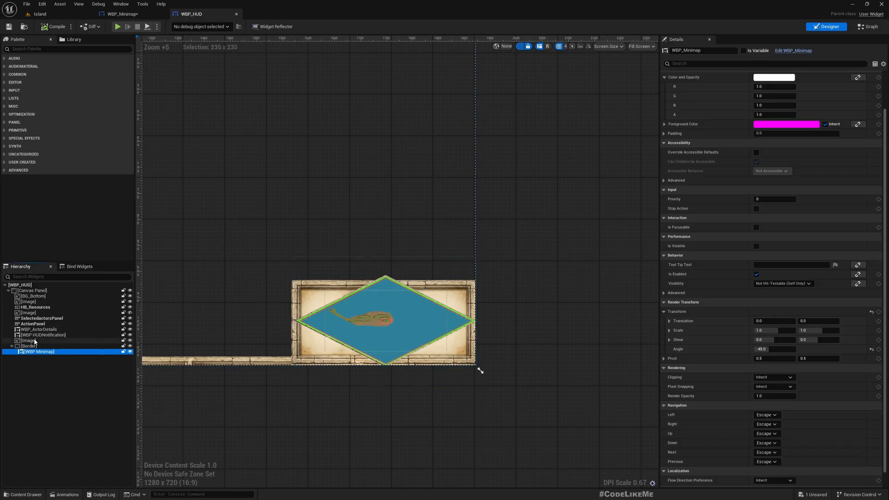
click(29, 340)
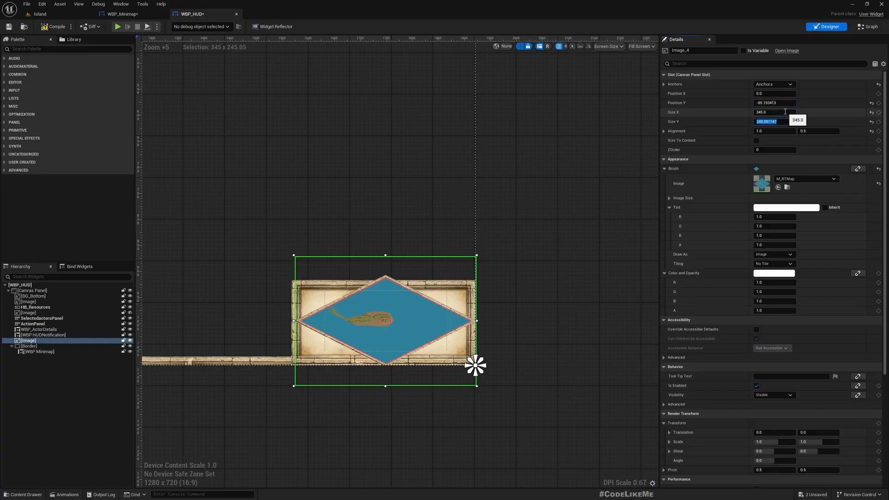
Set the frame image's Size Y to 245 and Position to X 0.0, Y -85.0.
text(245)
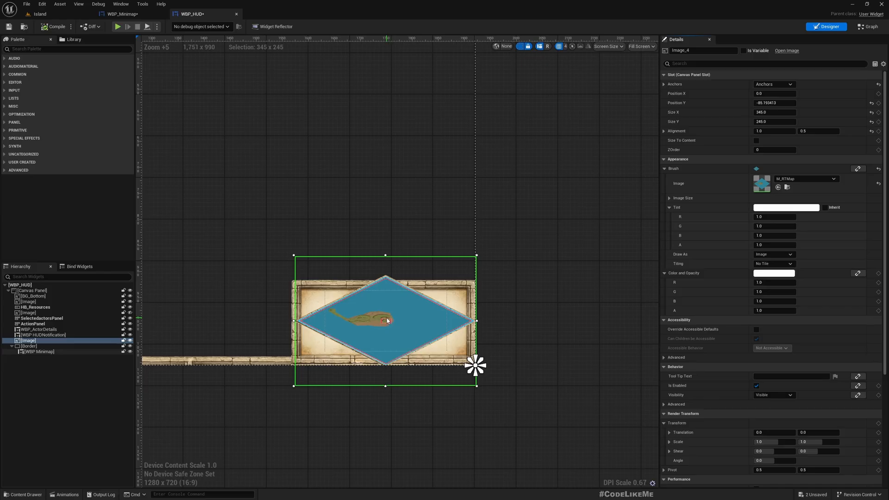
mouse_move(491, 323)
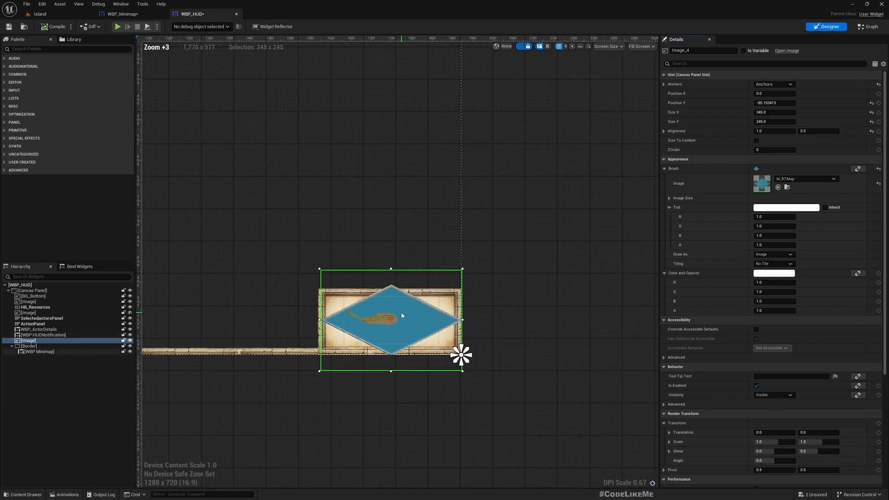
scroll(up, 3)
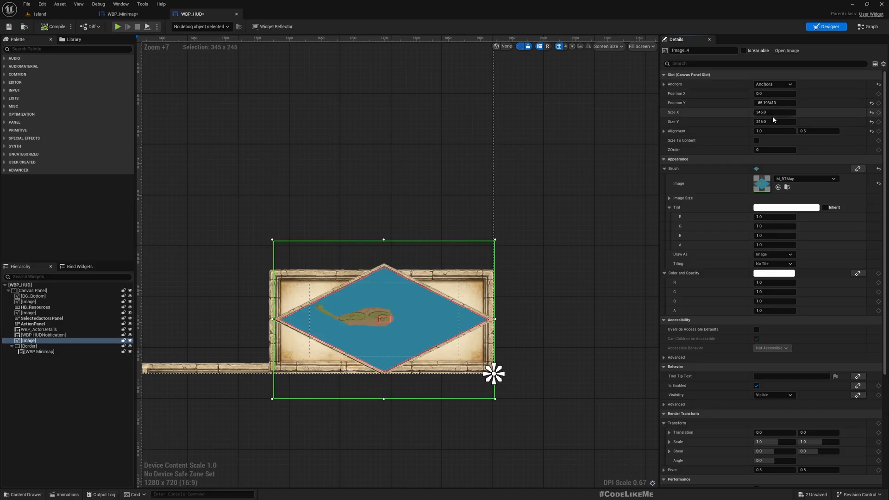
mouse_move(385, 323)
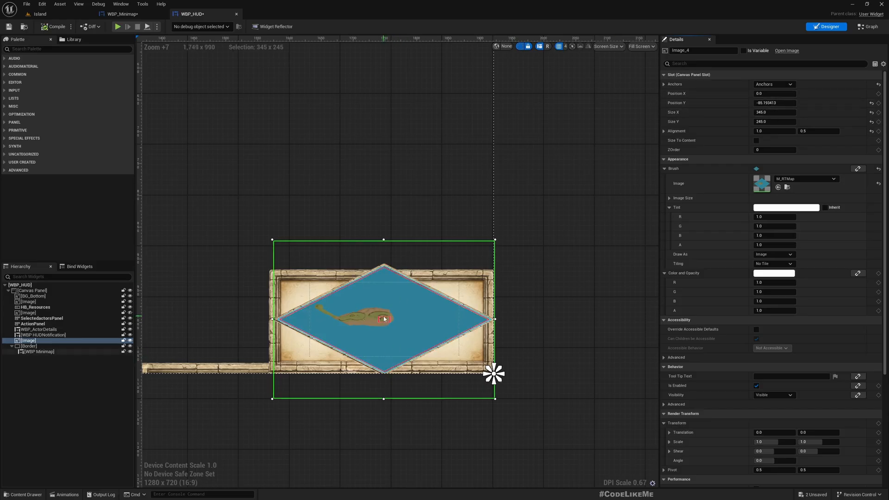
mouse_move(584, 196)
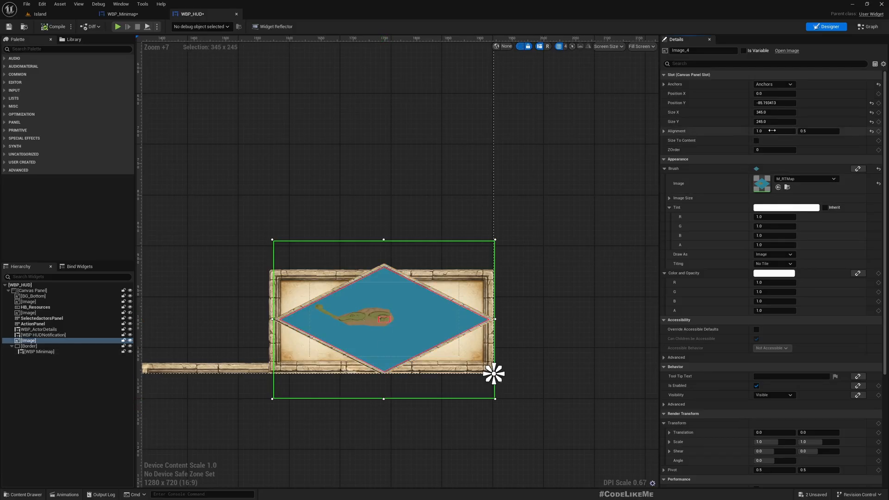
click(774, 112)
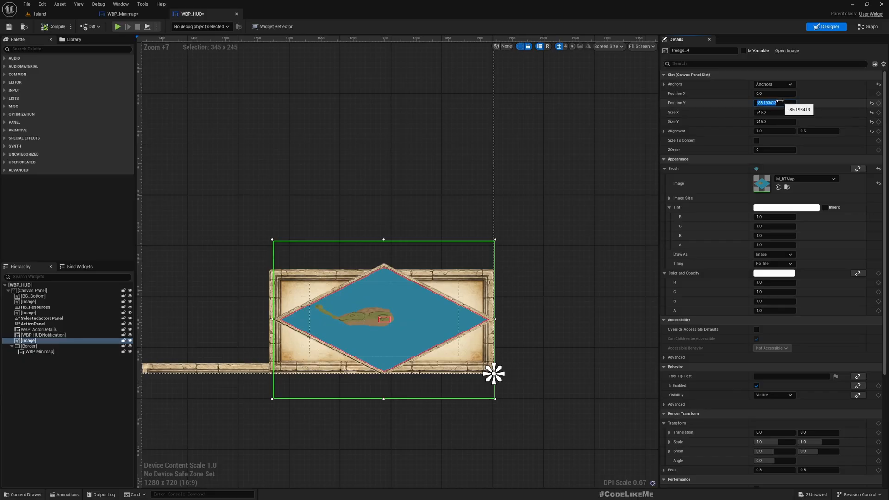
text(0.0)
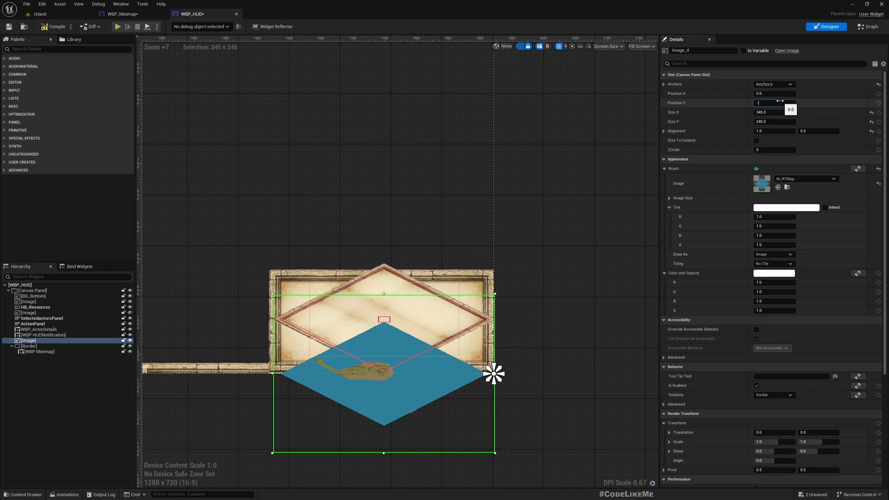
text(-85.0)
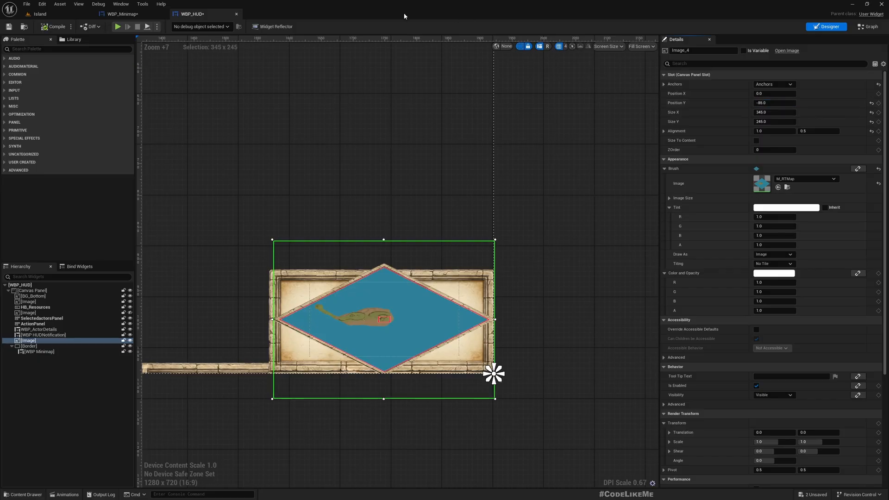
click(866, 26)
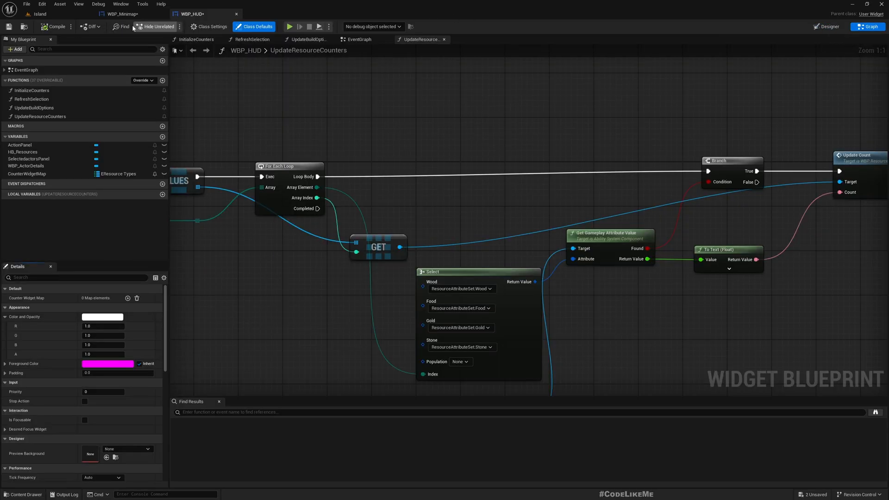
Convert the Divide node's divisor to a single float 2.0 halving the 345 by 245 map size.
click(123, 14)
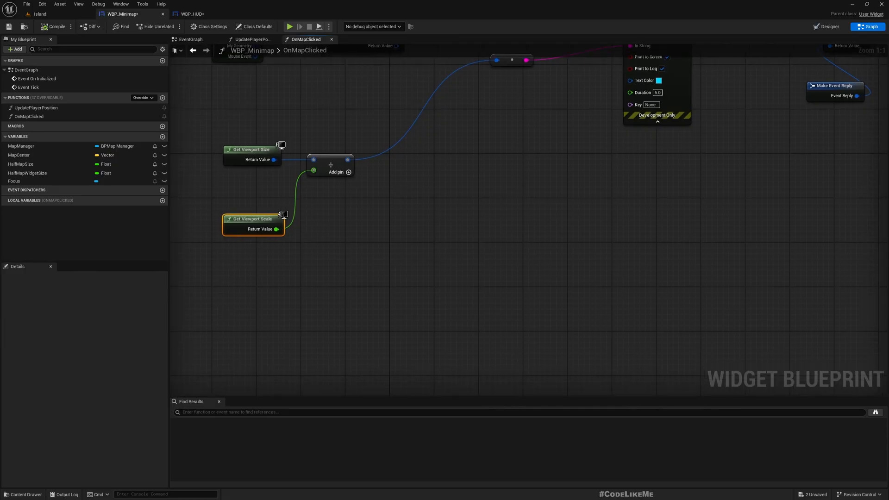
mouse_move(328, 241)
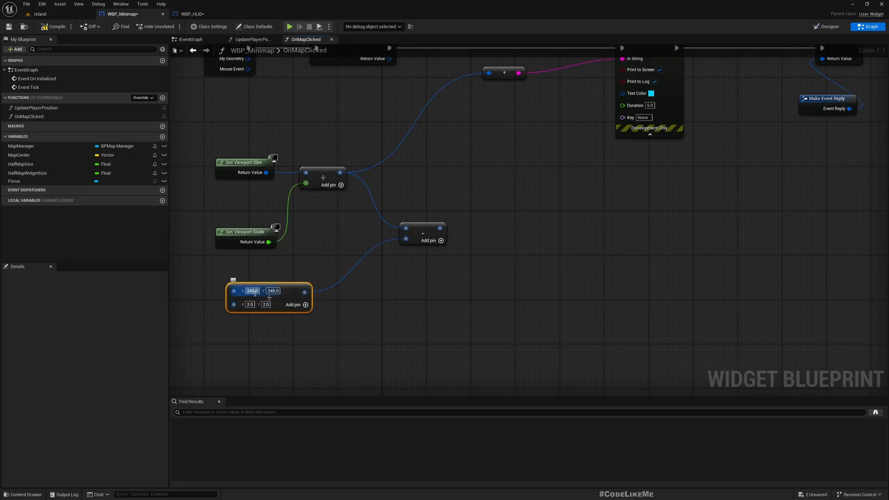
right_click(234, 290)
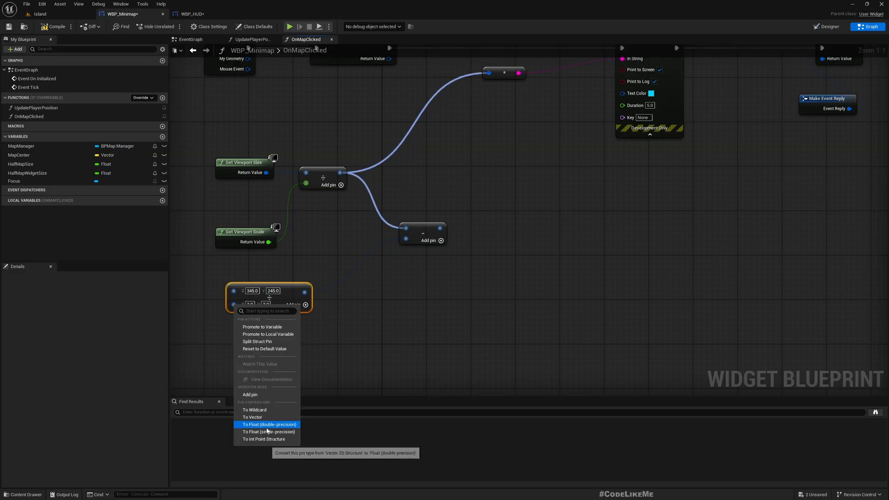
click(268, 424)
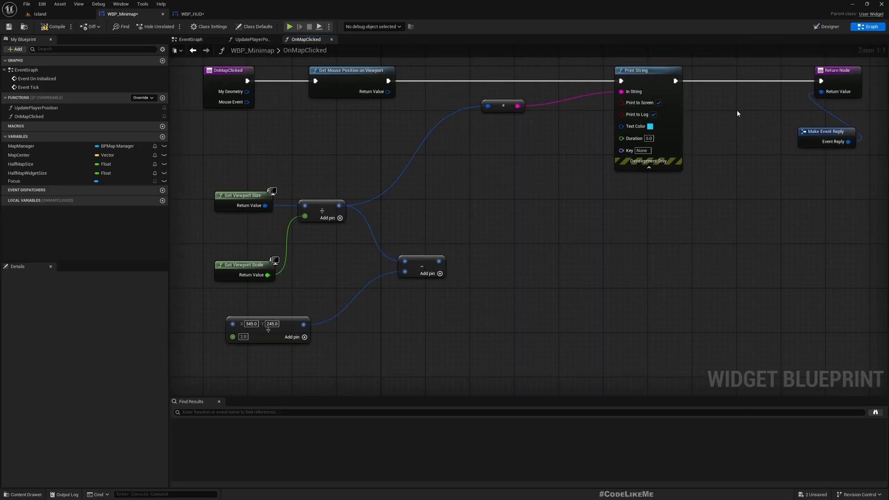
click(826, 26)
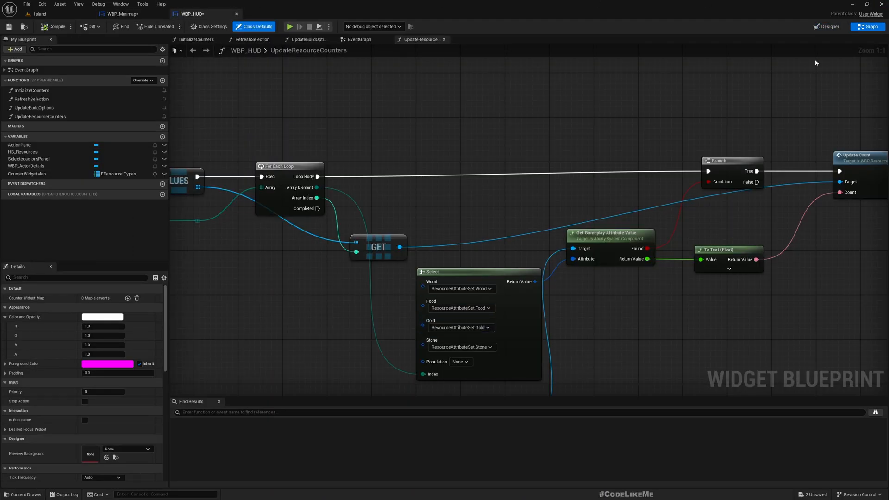
Check the minimap Image's size and the Border's squashed scale in the HUD layout.
click(825, 26)
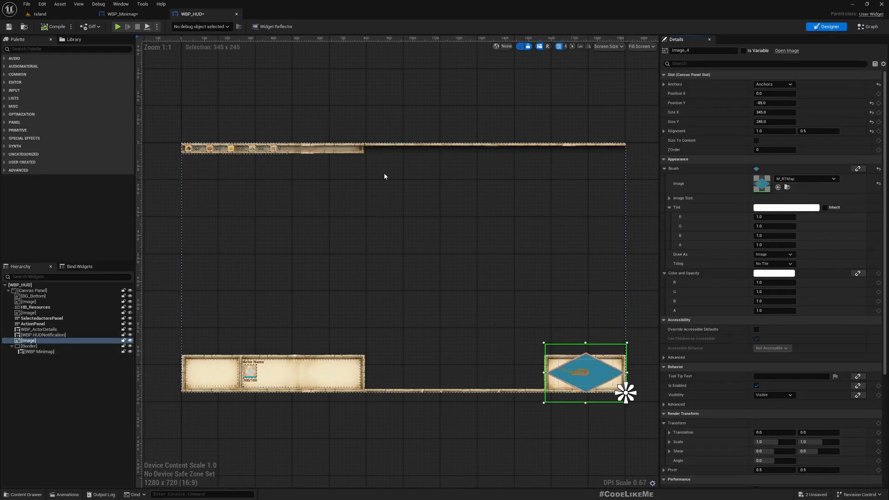
click(774, 103)
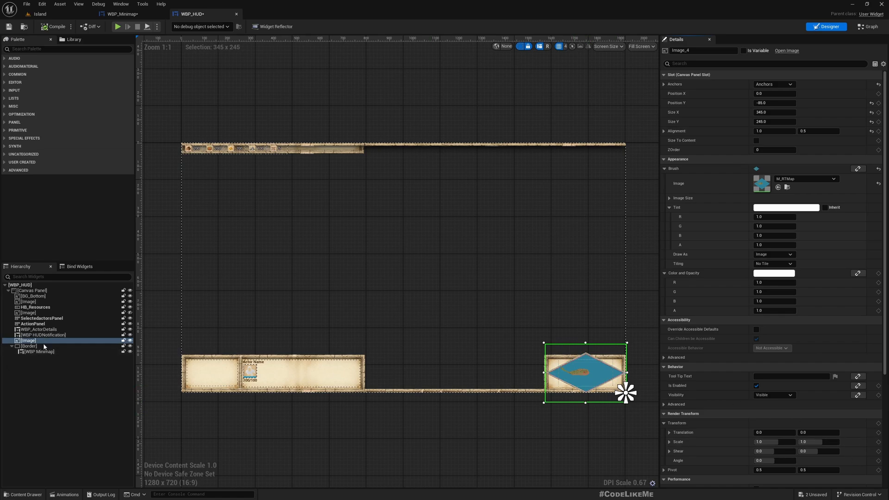
click(29, 345)
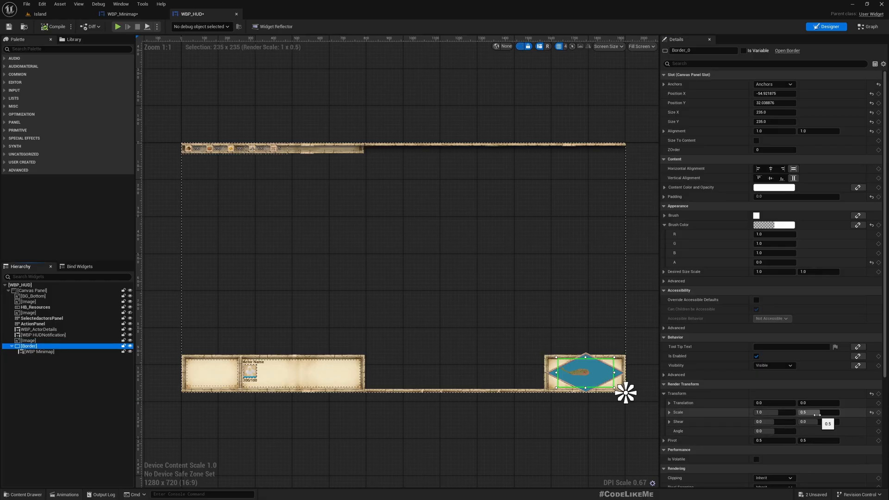
click(120, 14)
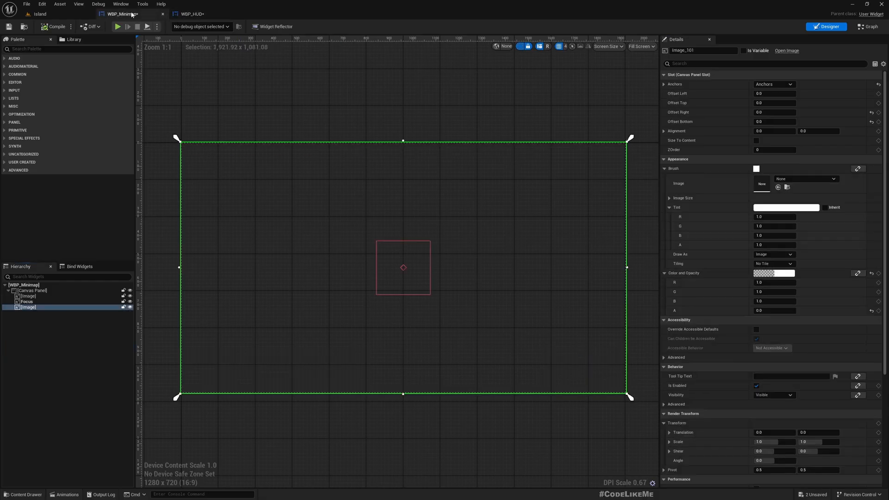
click(192, 14)
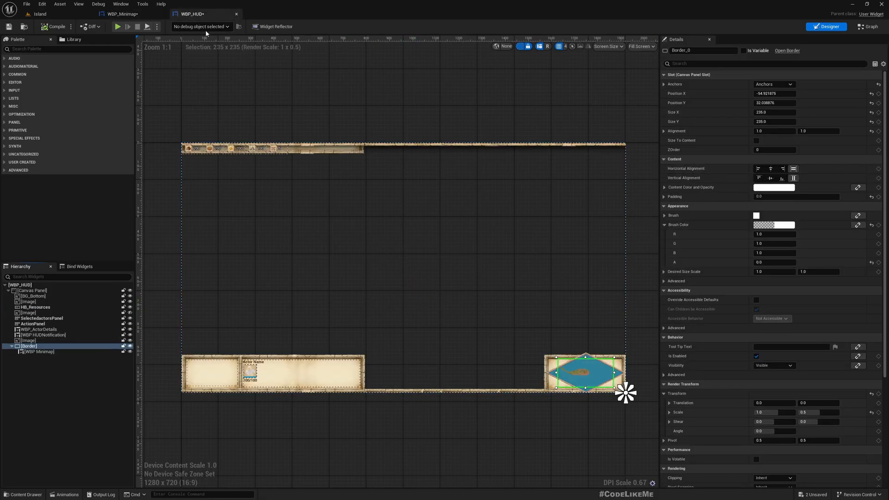
Back in WBP_Minimap's OnMapClicked graph, start editing the Subtract node's Y offset.
click(120, 14)
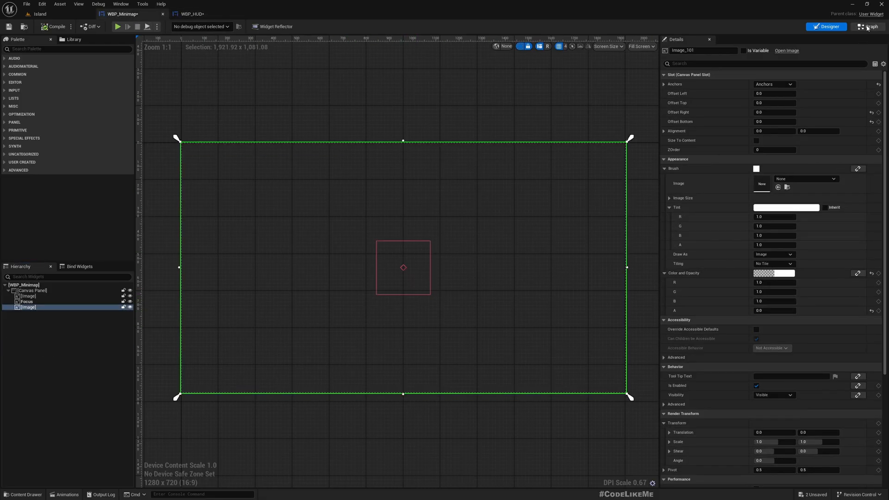
click(867, 26)
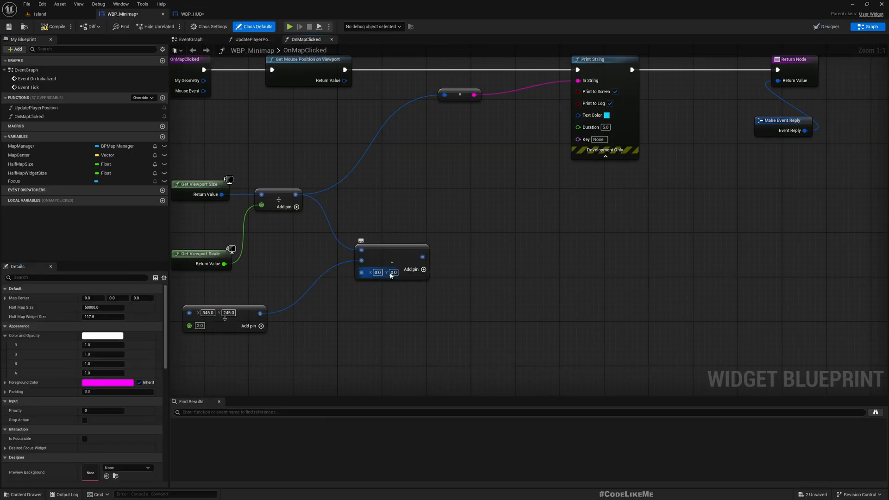
click(542, 322)
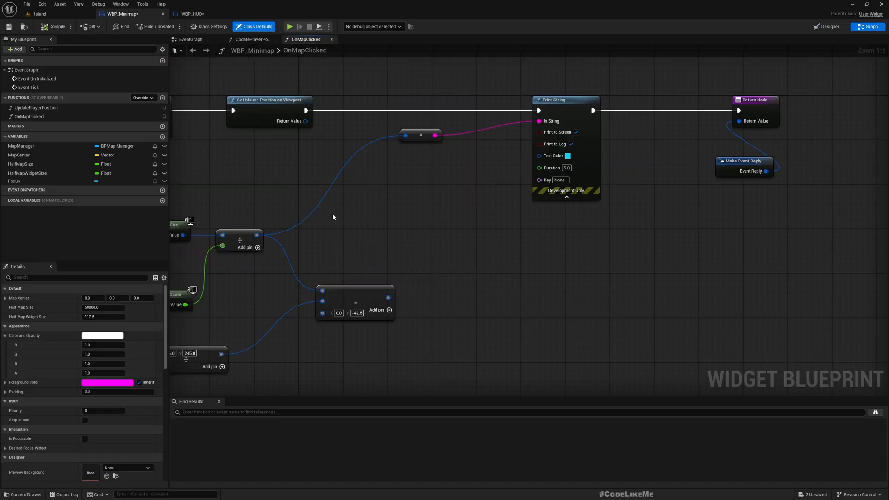
mouse_move(392, 300)
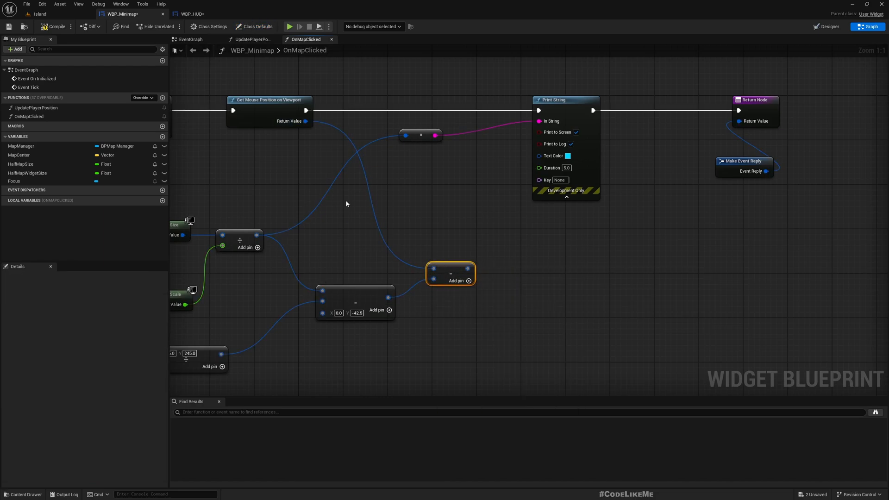
mouse_move(283, 22)
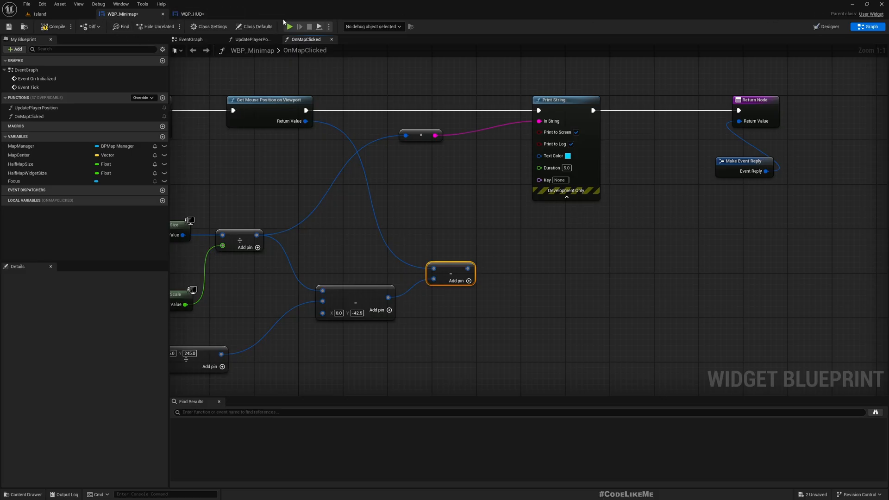
Check the minimap Border and WBP_Minimap widget in WBP_HUD's layout for the -42.5 Y offset.
click(190, 13)
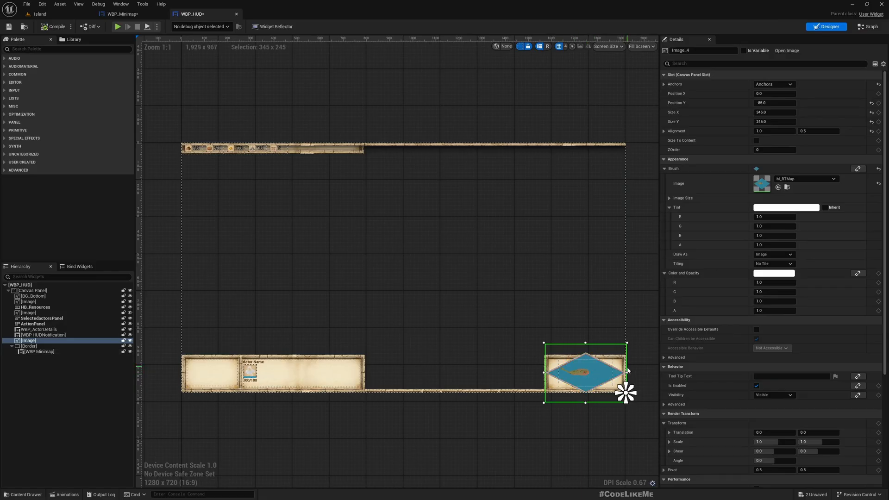
mouse_move(817, 422)
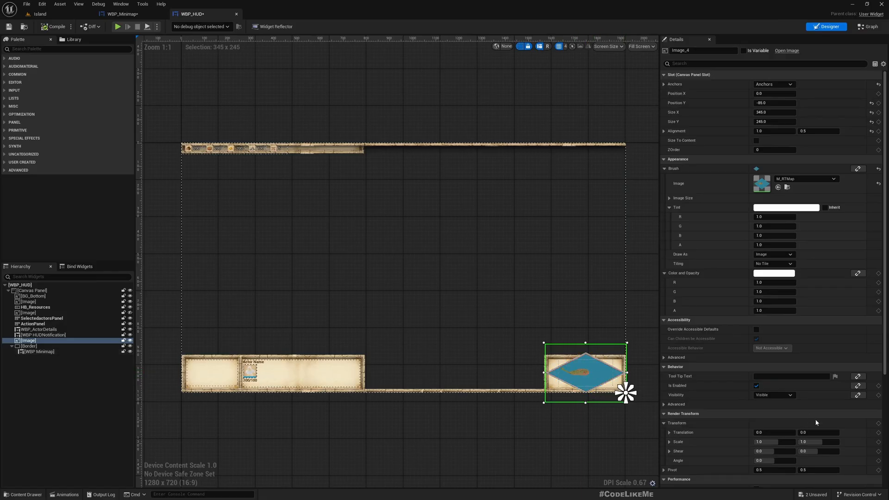
click(29, 346)
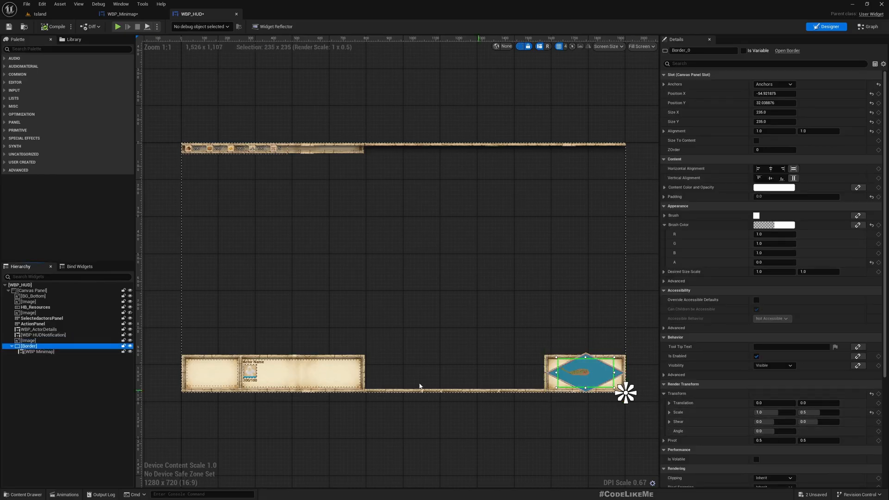
click(38, 351)
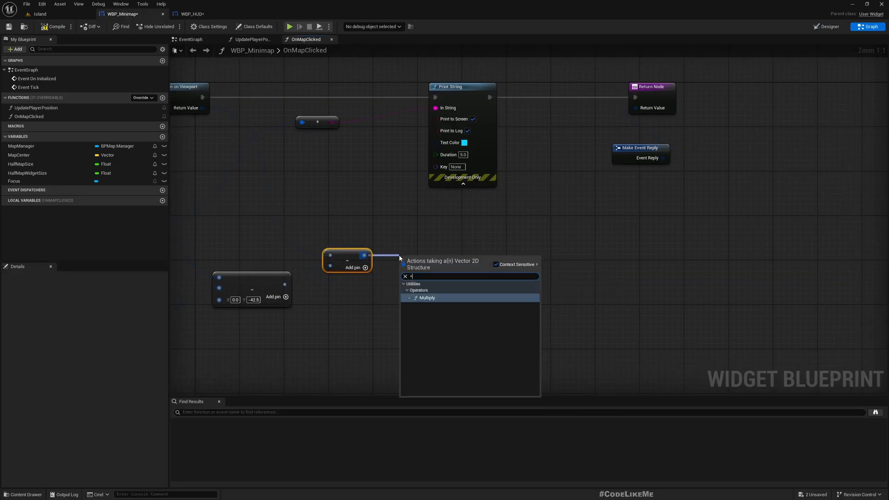
Add a Multiply node after the Subtract, confirming the border's scale for the 1.0 by 2.0 factors.
click(426, 297)
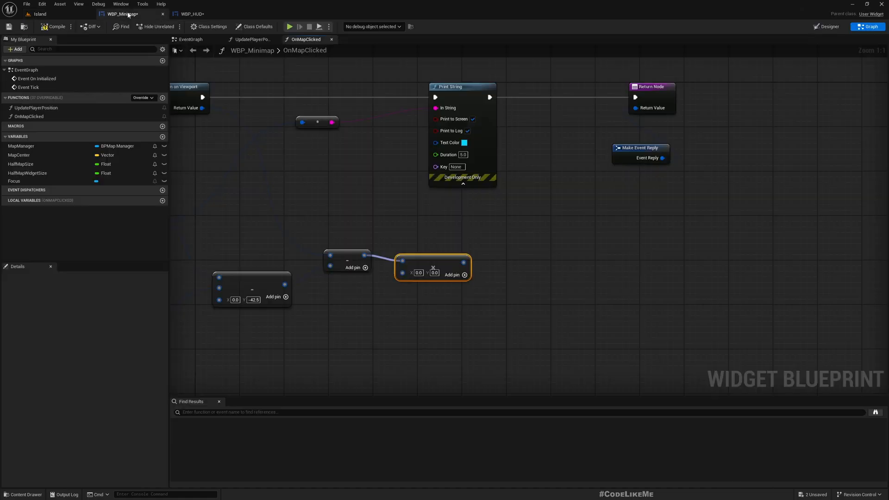
mouse_move(196, 15)
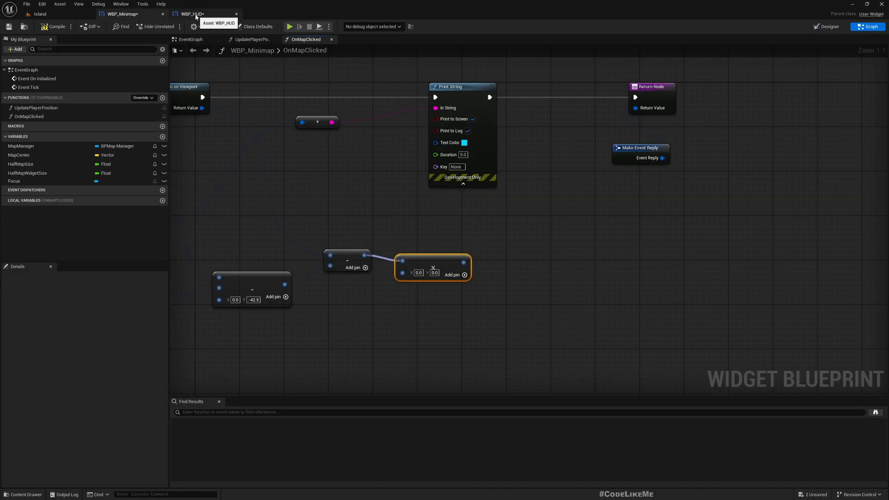
click(824, 26)
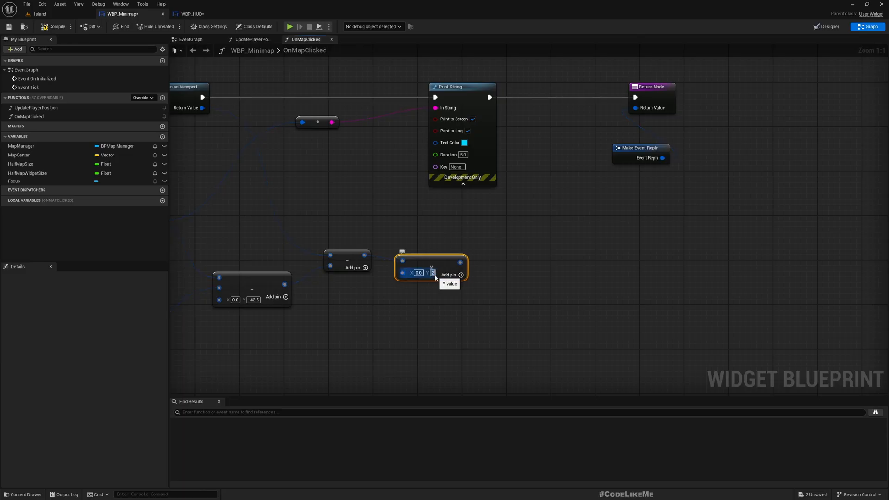
mouse_move(419, 272)
text(1)
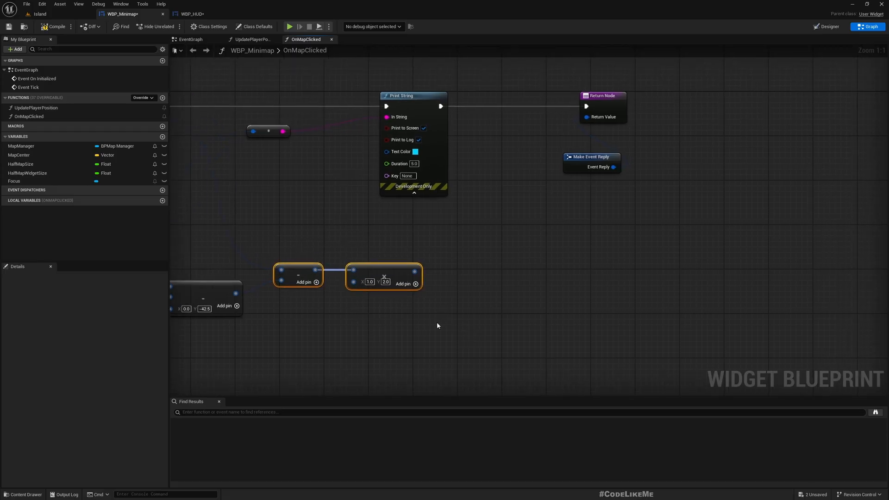
click(191, 14)
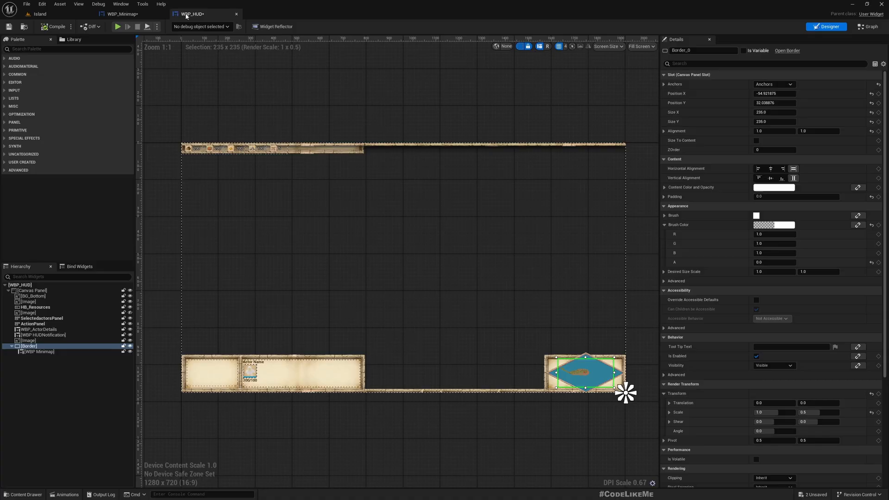
click(38, 352)
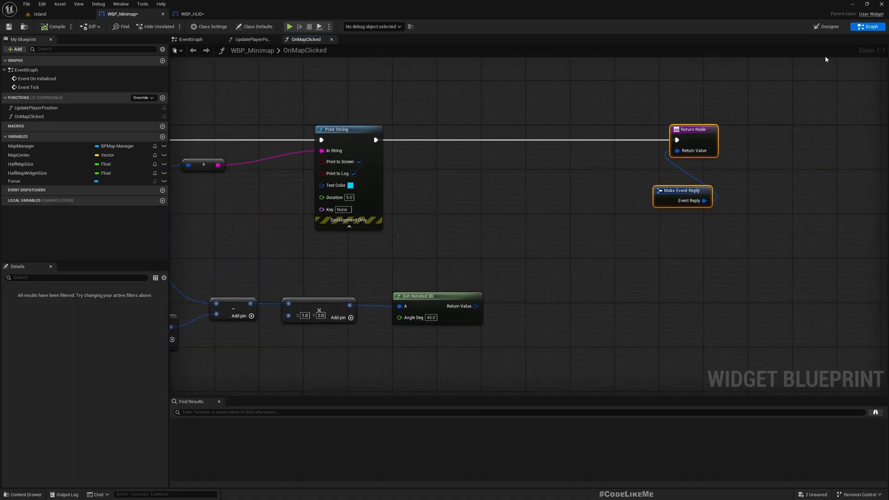
In WBP_Minimap's Designer, select the Click marker image in the Hierarchy.
click(824, 27)
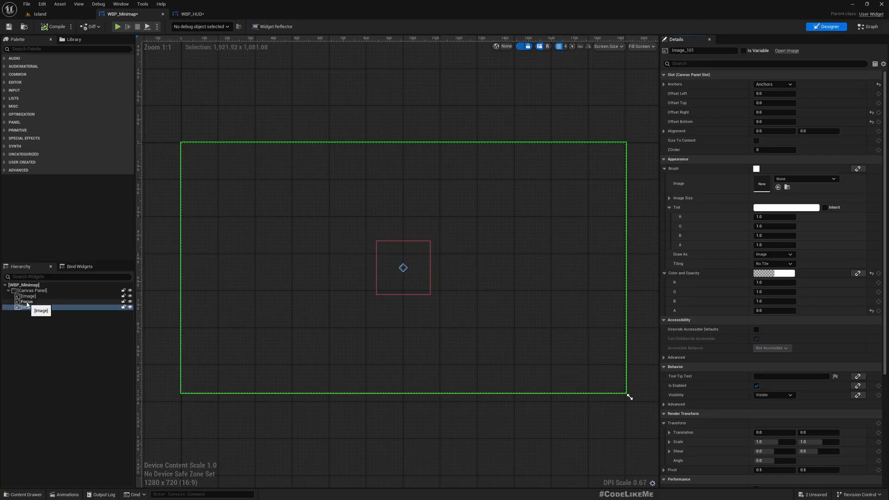
click(26, 302)
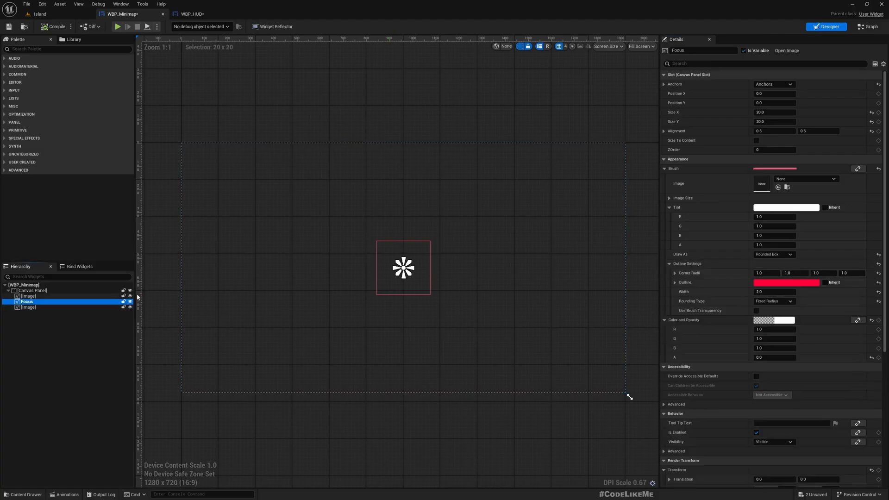
click(28, 307)
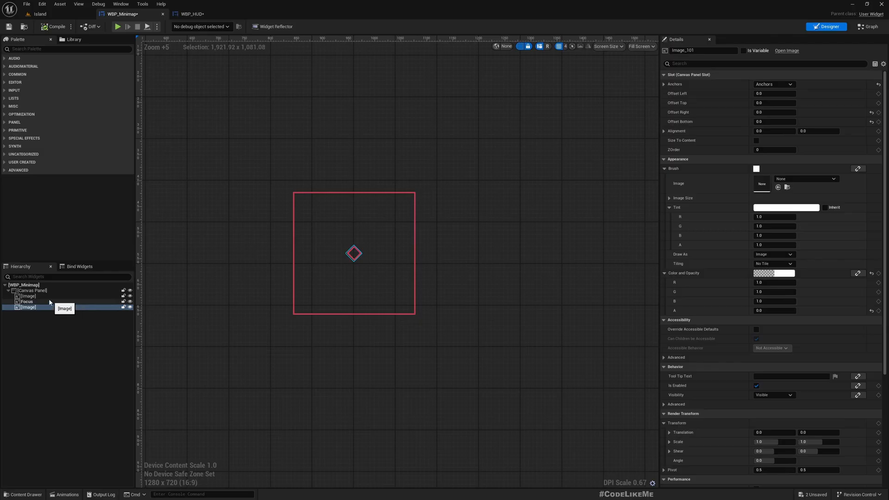
click(26, 308)
text(Click)
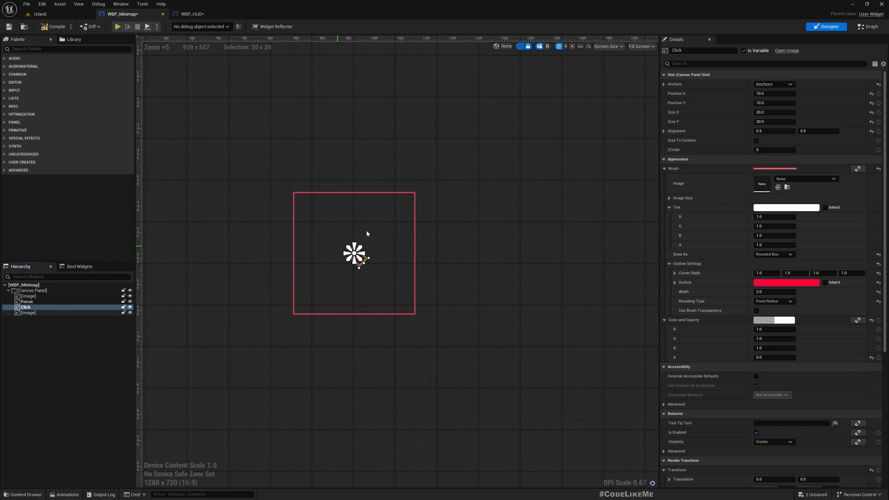
Set the Click marker's Outline colour to black (000000FF) and compile the widget.
click(785, 281)
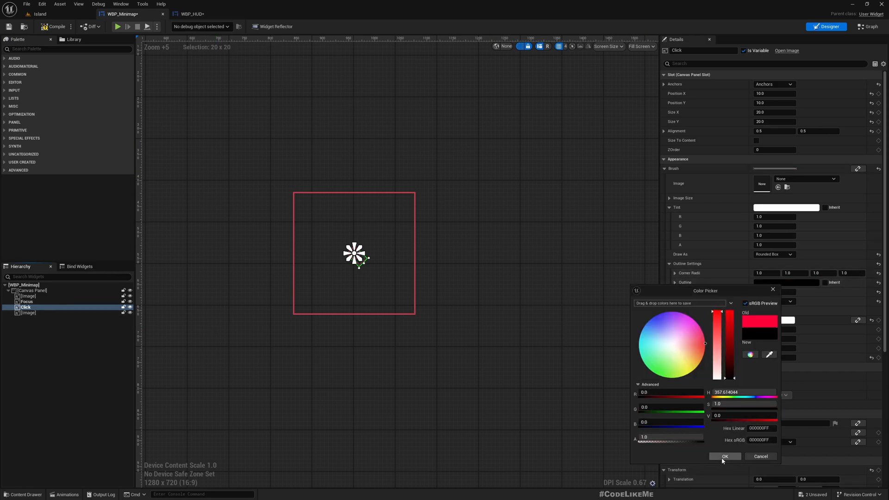
click(724, 457)
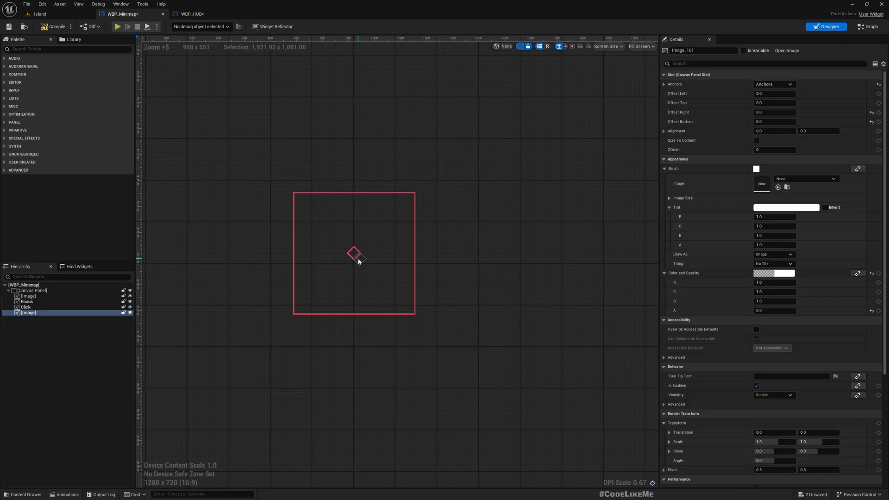
click(55, 26)
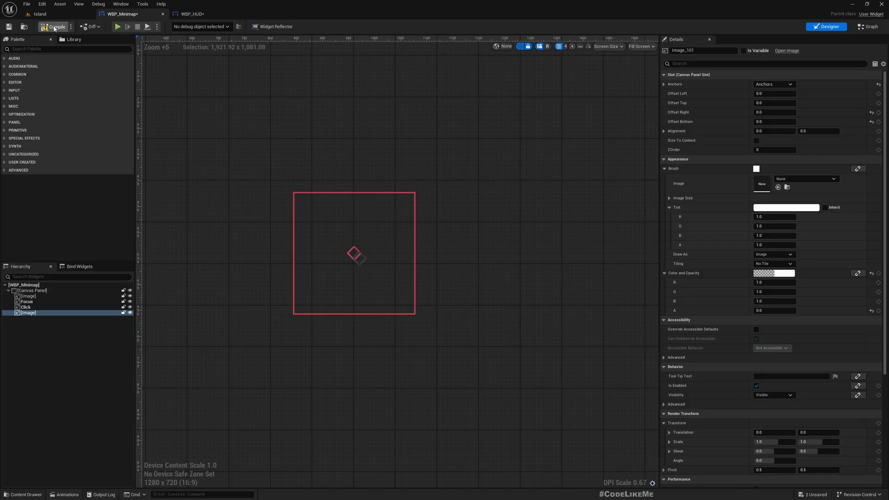
click(866, 26)
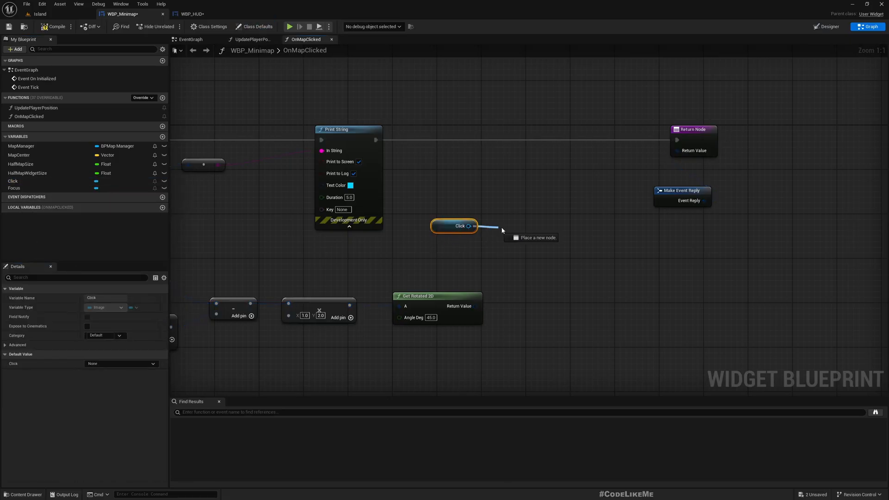
From Click's canvas slot add Set Position fed by Get Rotated 2D, removing a stray slot node.
click(501, 229)
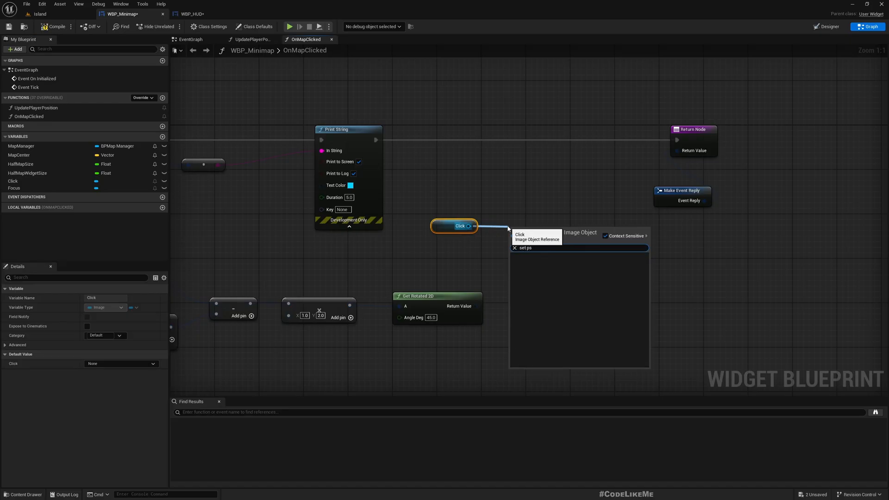
click(526, 248)
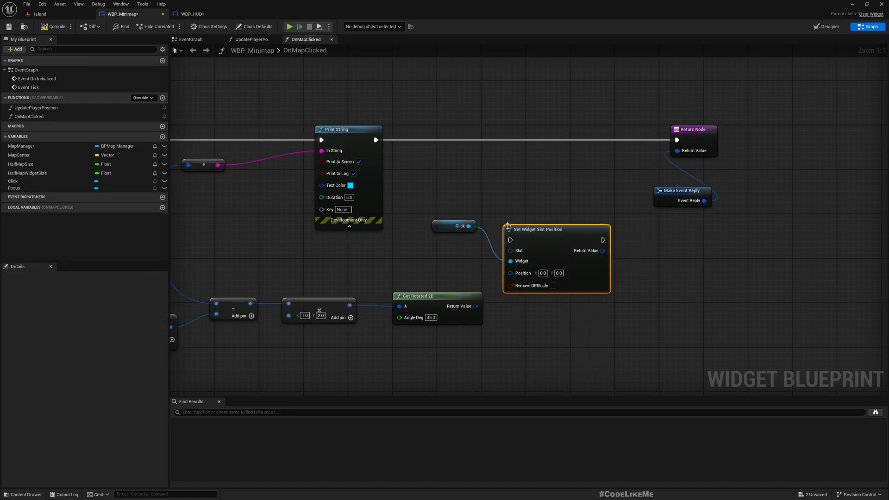
key(Delete)
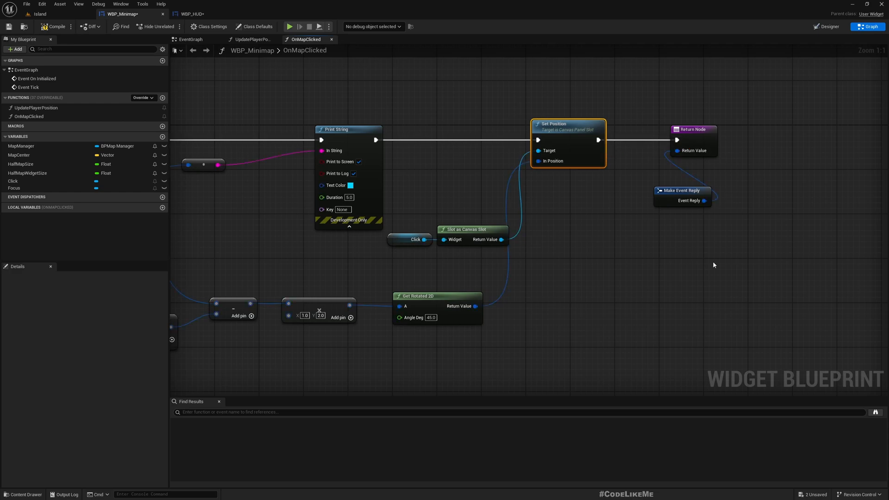
click(828, 26)
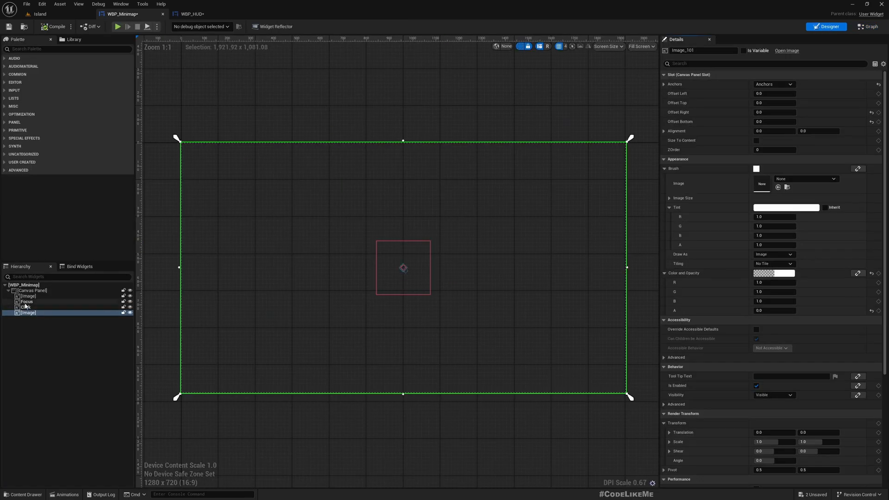
Reset the Click marker's position to 0,0 and return to the Island level.
click(25, 307)
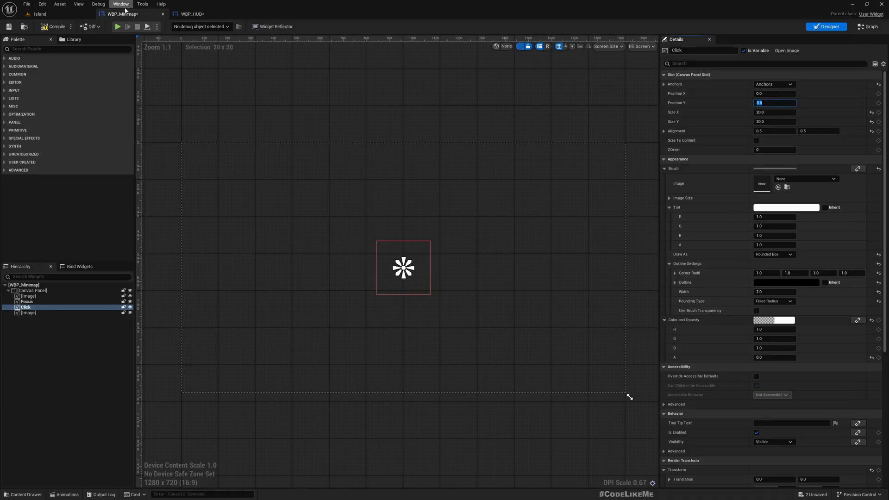
click(39, 14)
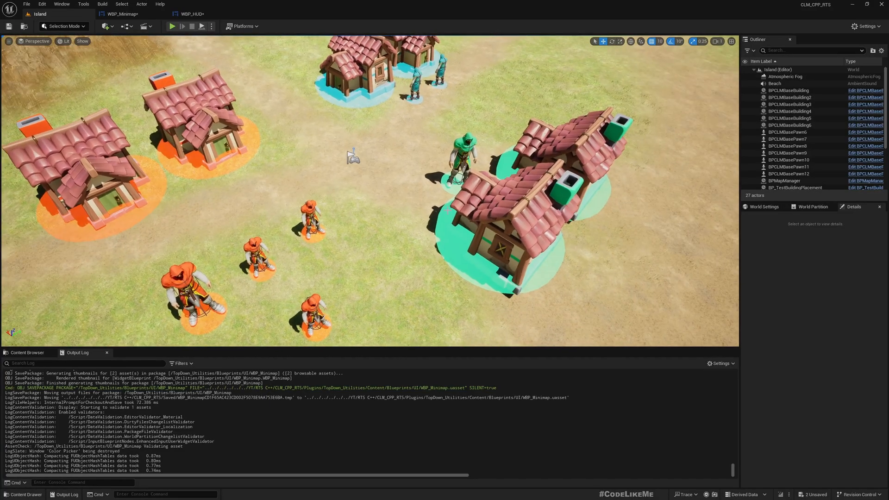
Play the level, click the HUD minimap to test the marker, then stop and return to WBP_Minimap.
click(172, 26)
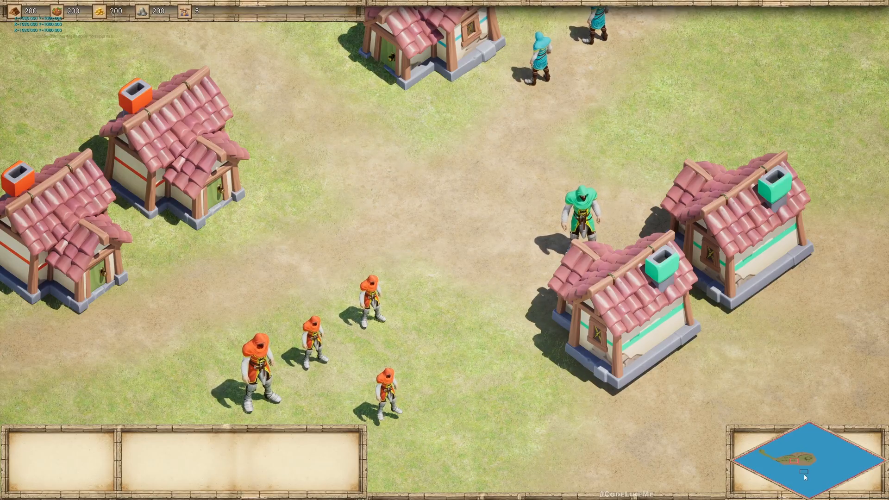
scroll(down, 3)
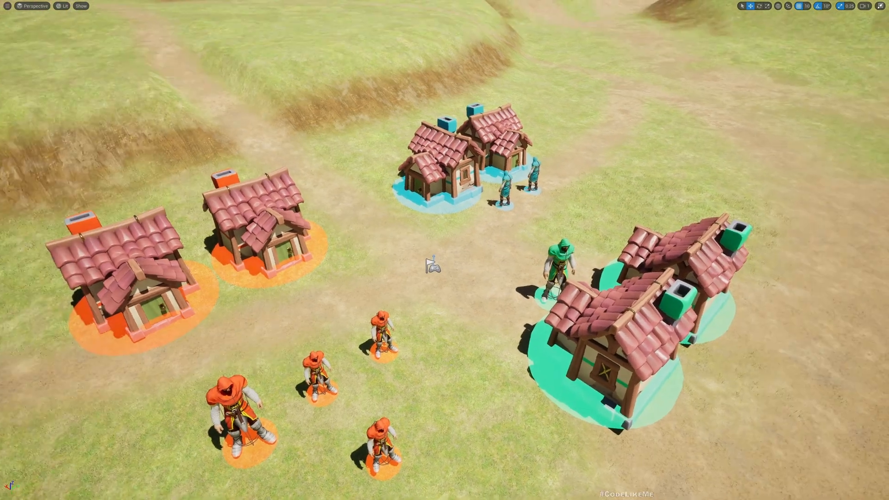
click(190, 14)
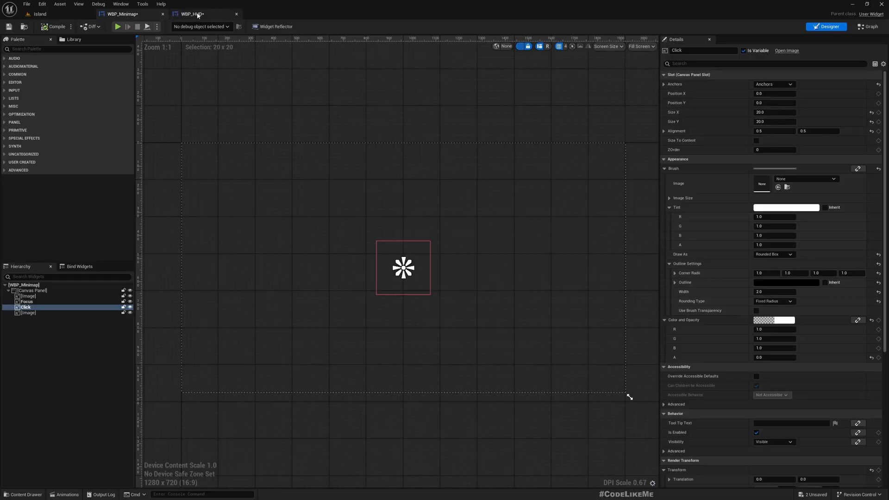
Review the OnMapClicked graph and launch play mode to test the minimap Click marker.
click(122, 14)
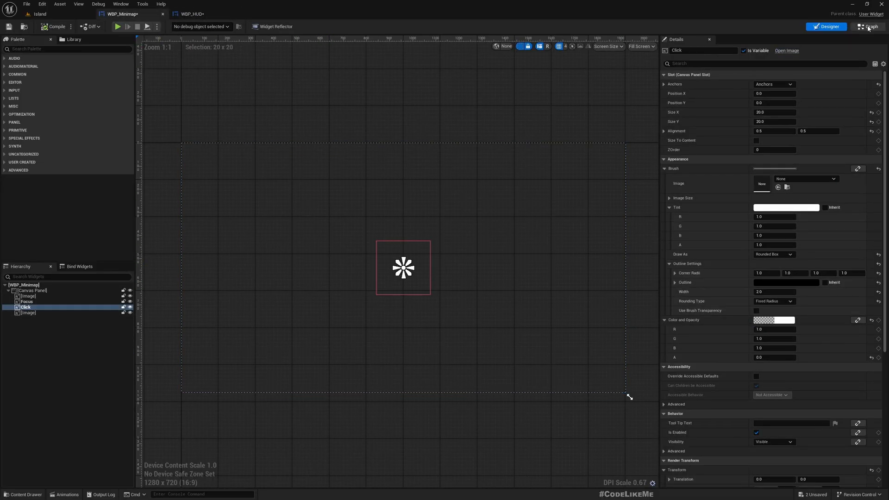
click(867, 26)
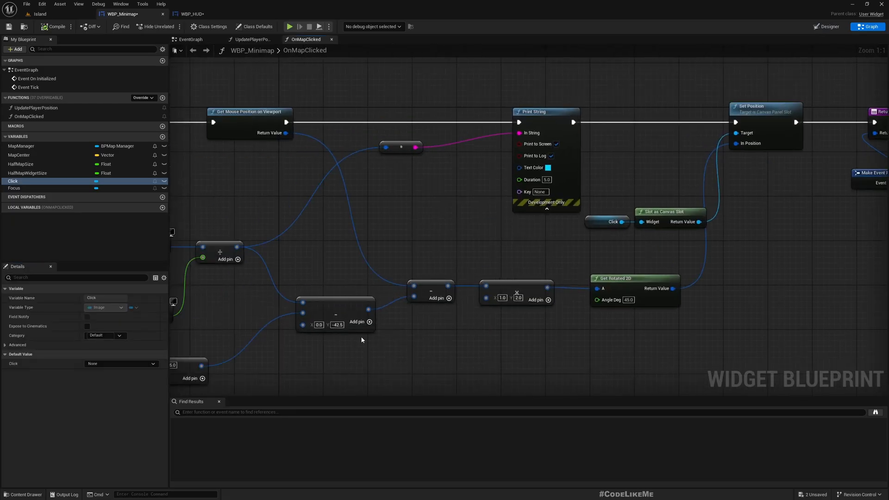
double_click(337, 325)
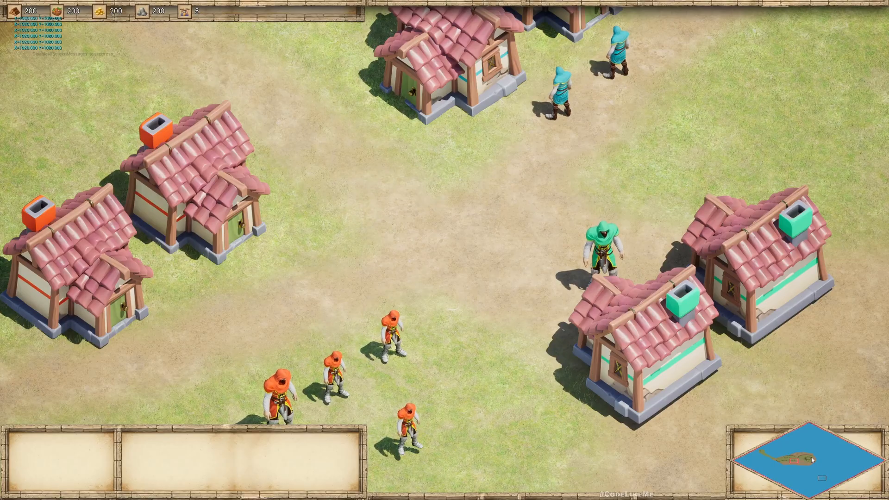
mouse_move(853, 463)
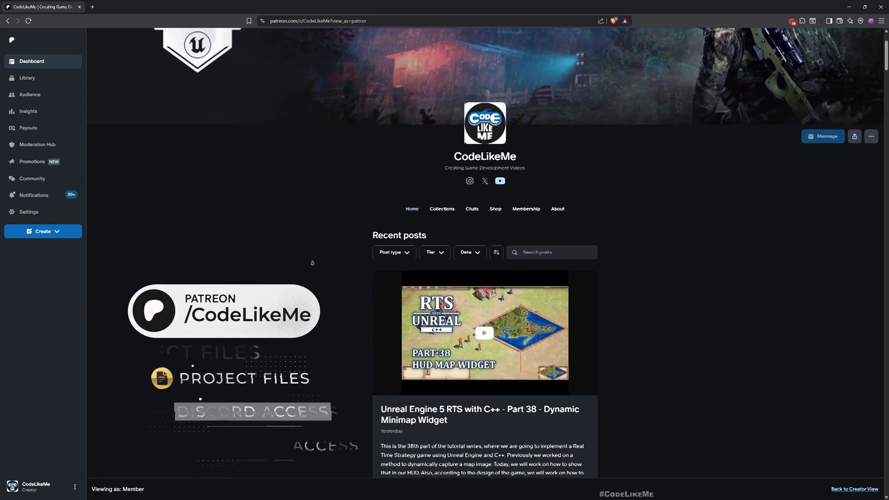
scroll(down, 3)
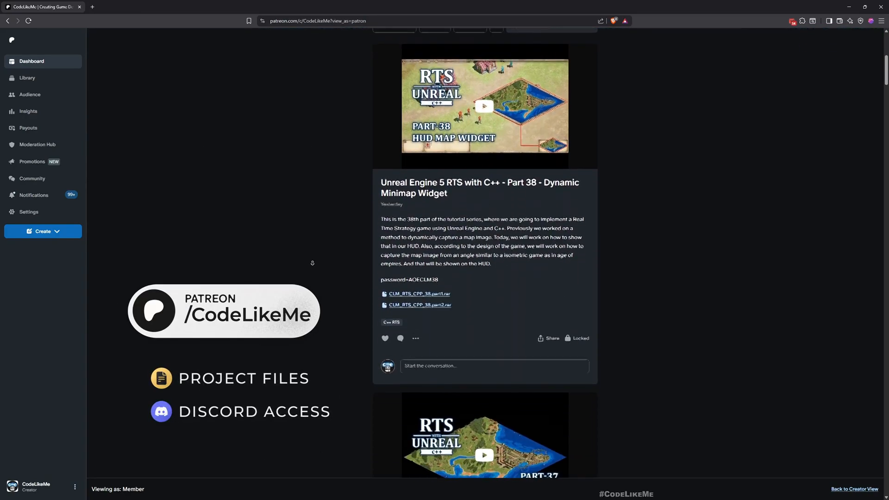
scroll(down, 3)
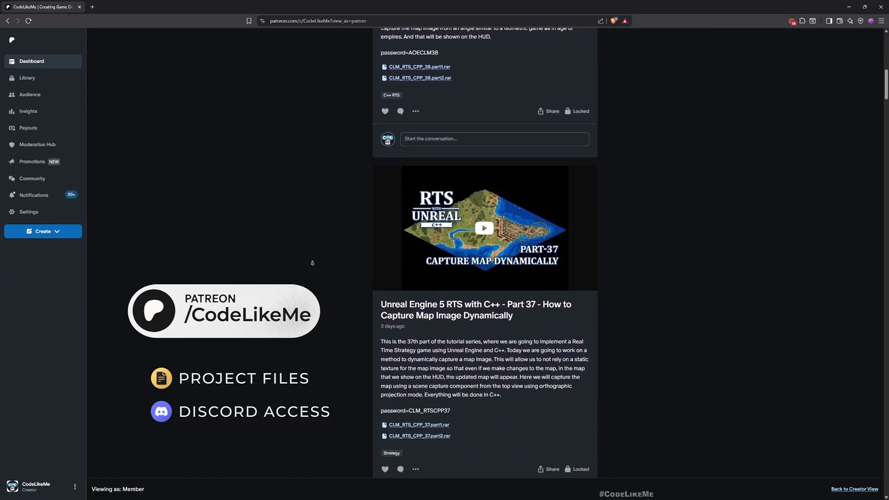
scroll(down, 3)
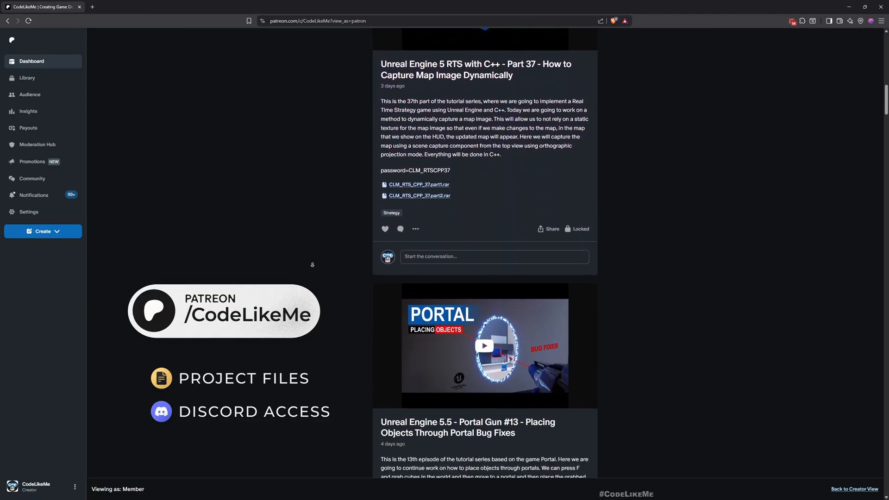
scroll(down, 3)
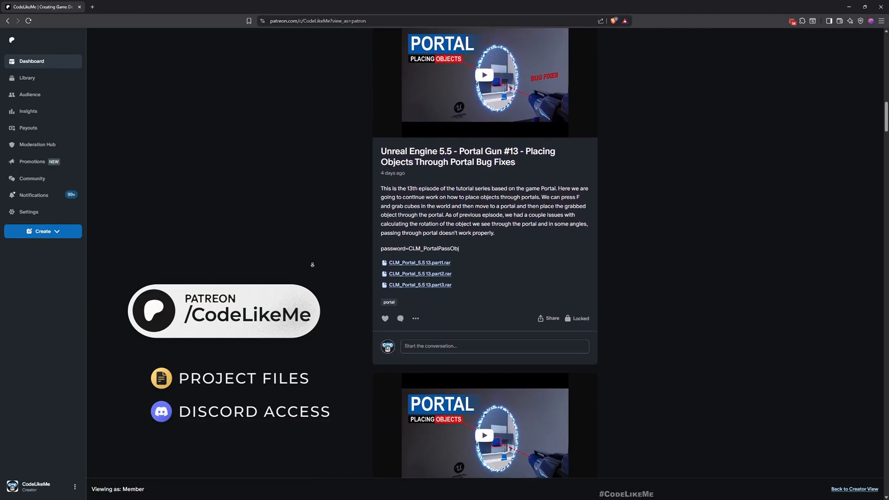
scroll(down, 3)
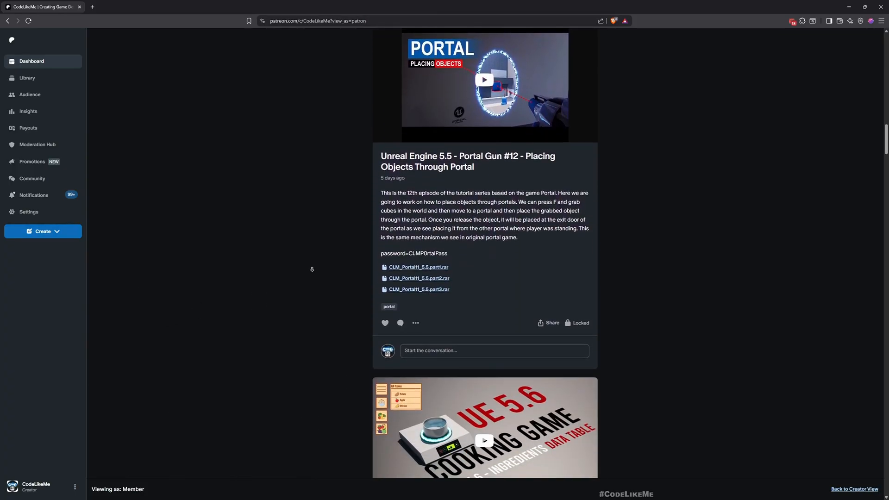
scroll(down, 3)
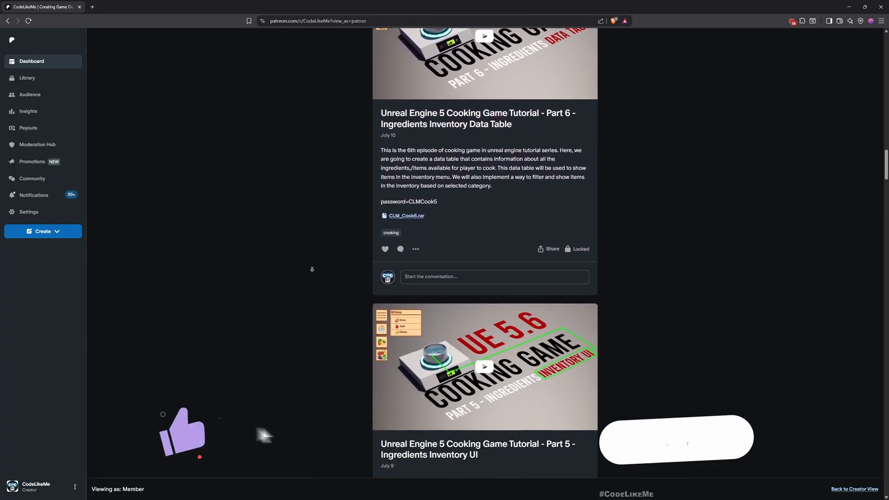
scroll(down, 3)
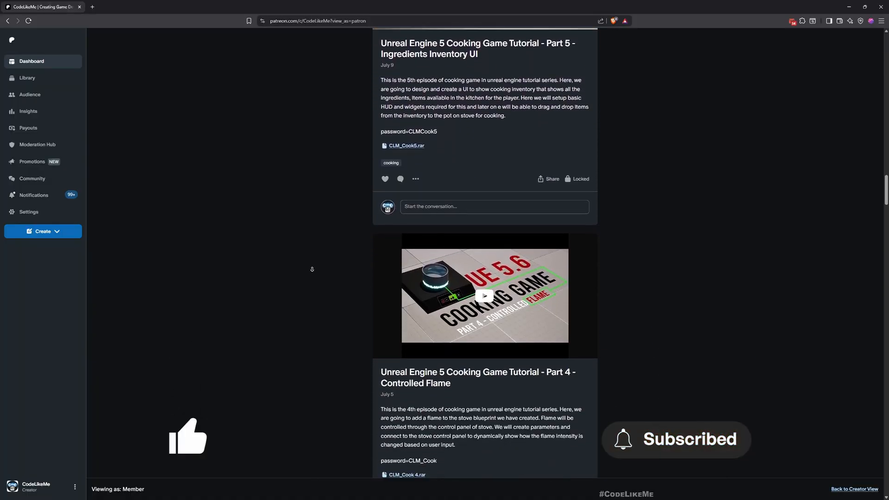
scroll(down, 3)
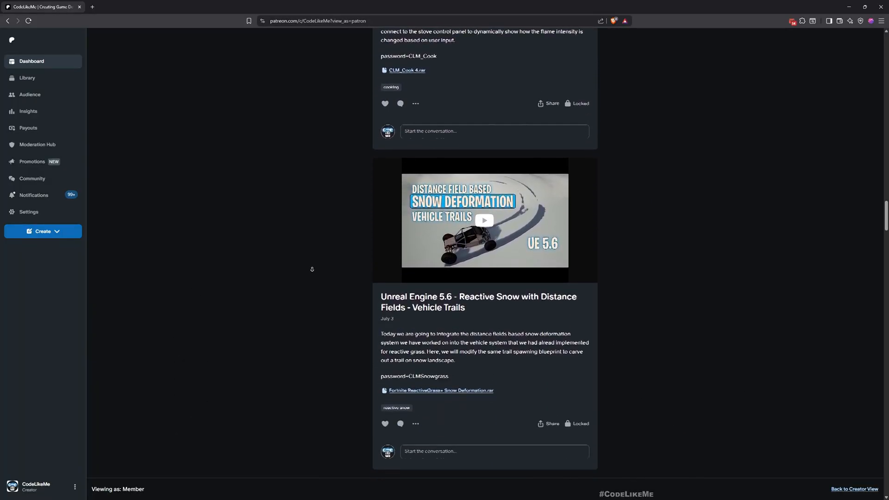